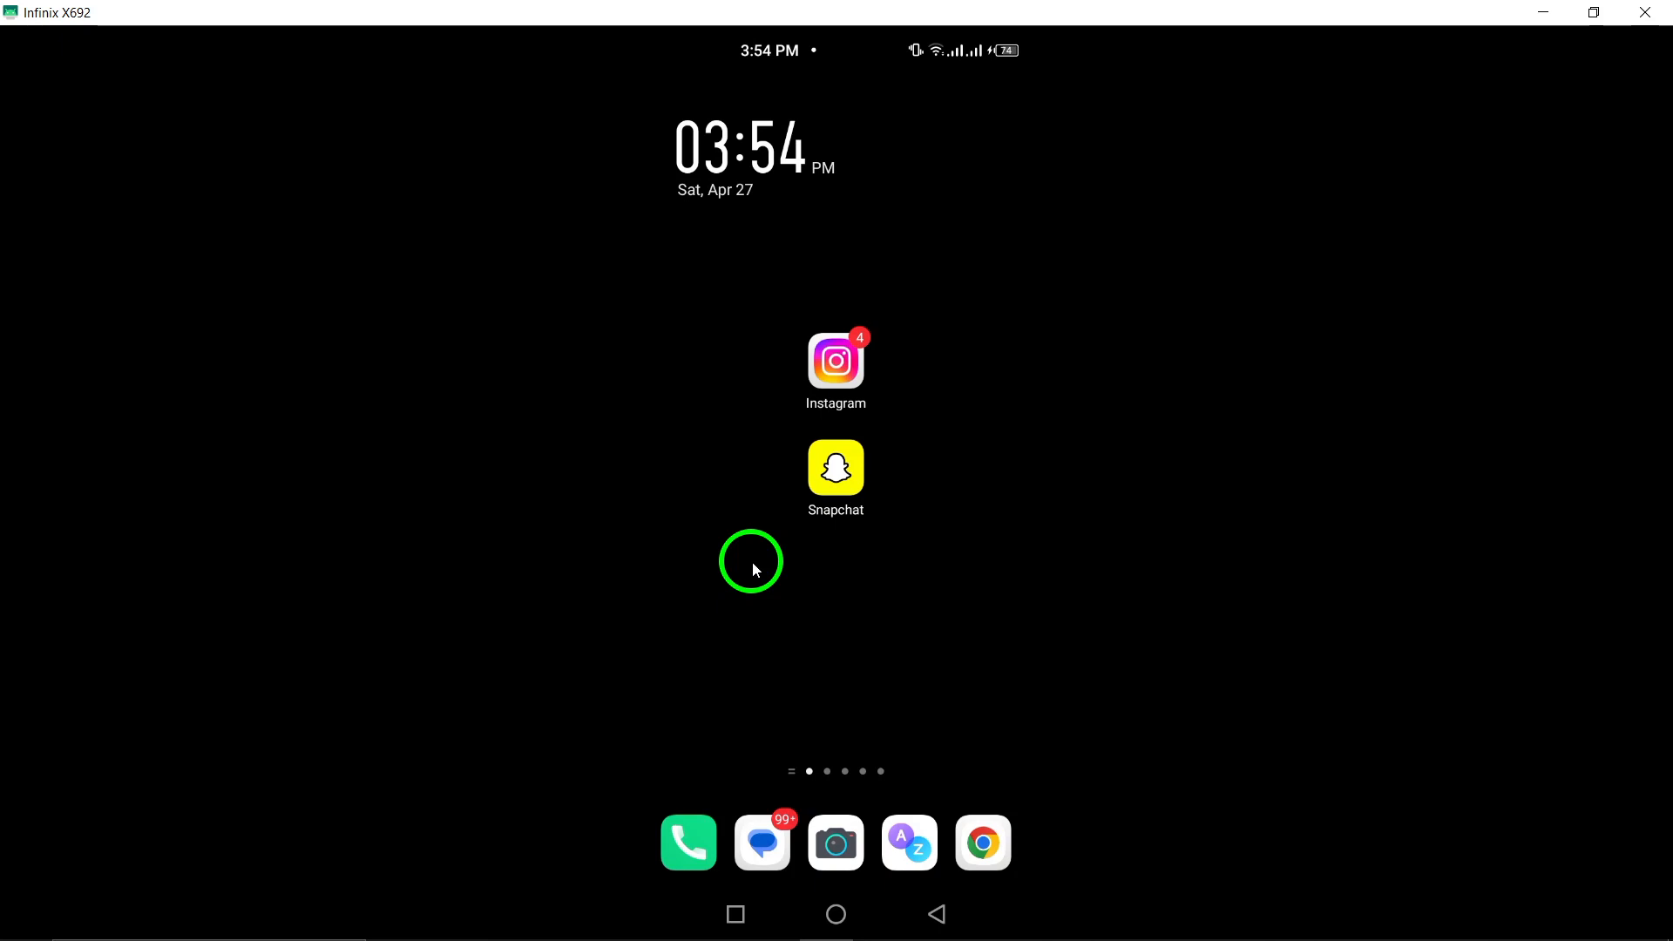
mouse_move(836, 530)
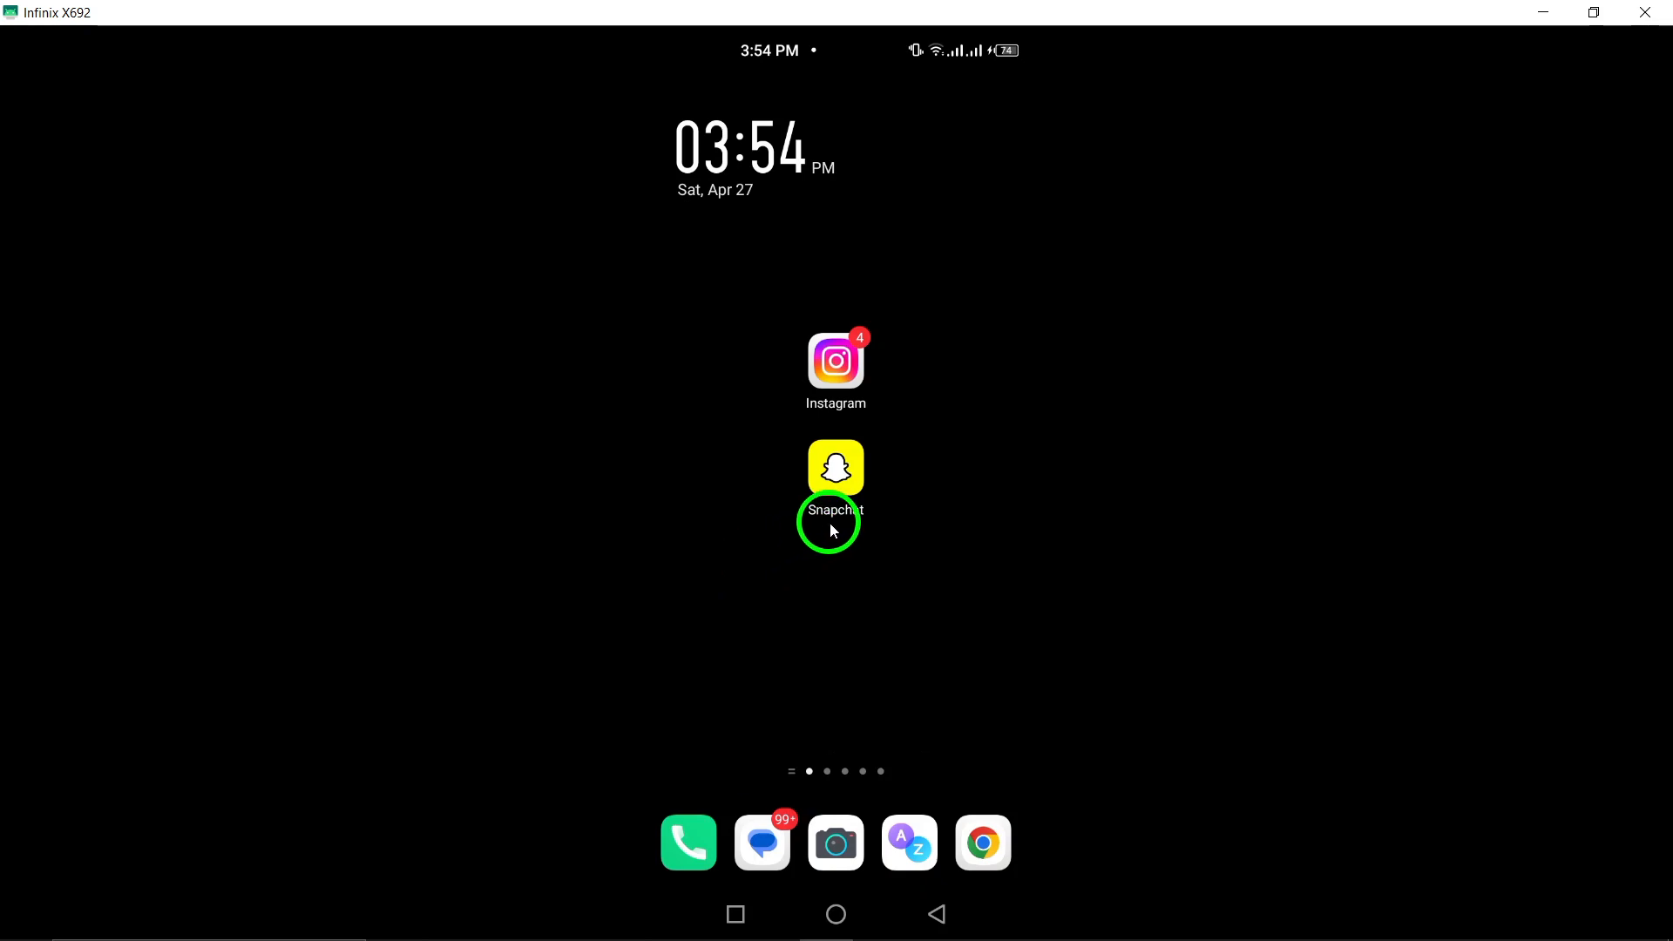
- Launch Snapchat, close it from recent apps, and return to the home screen
click(836, 466)
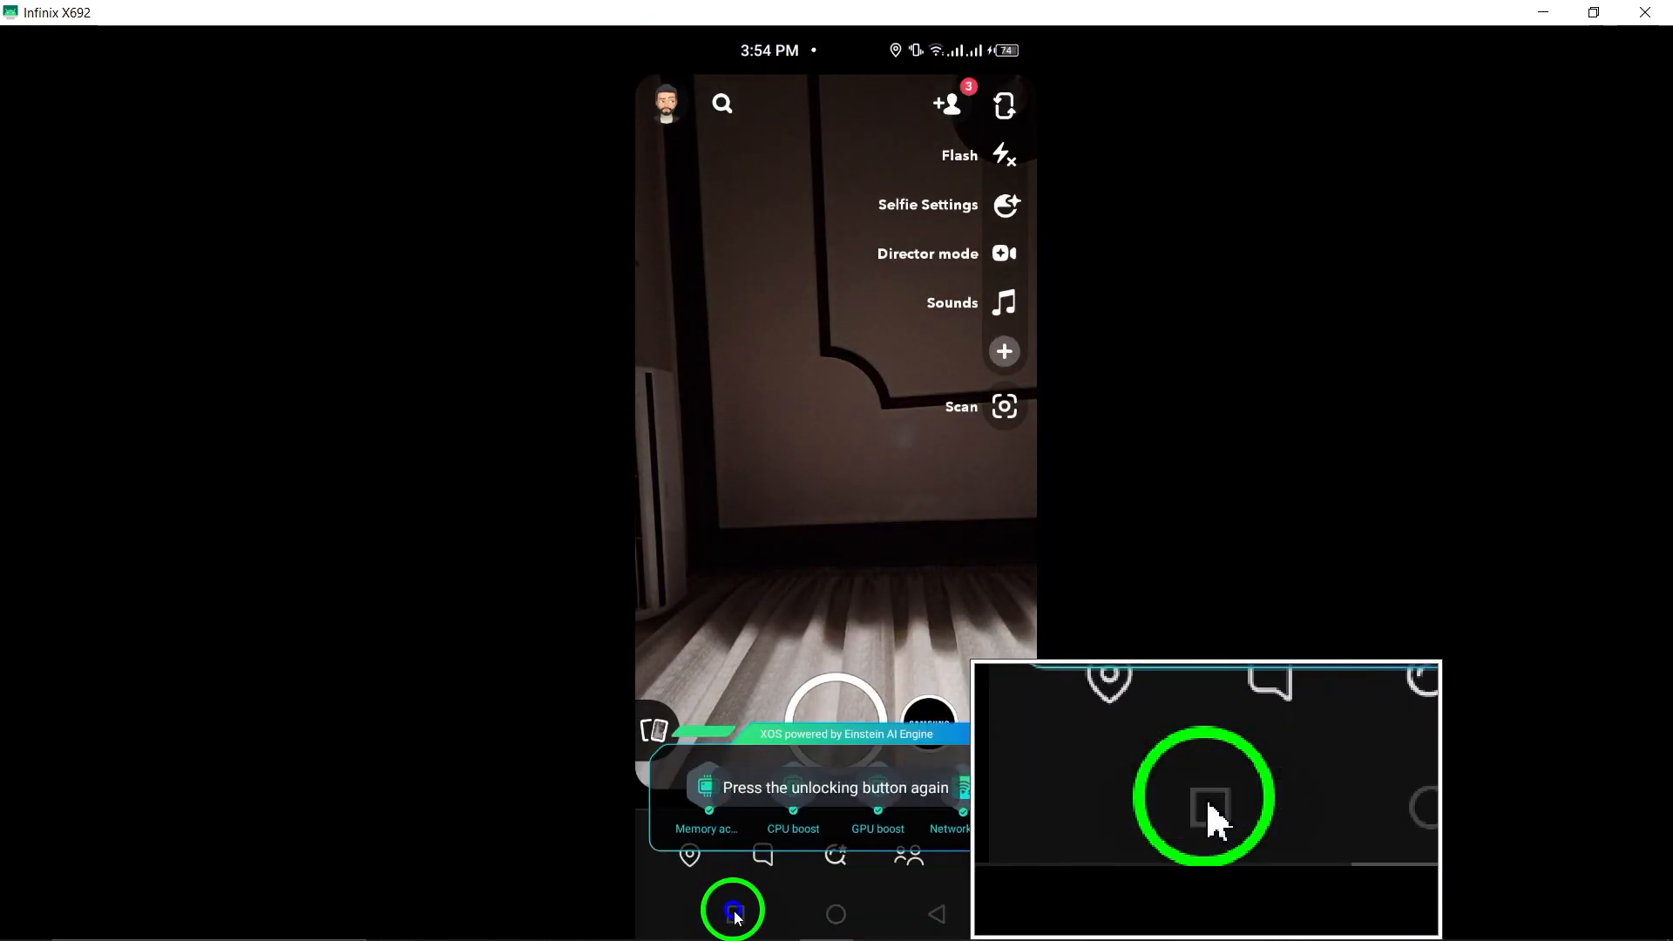
click(732, 910)
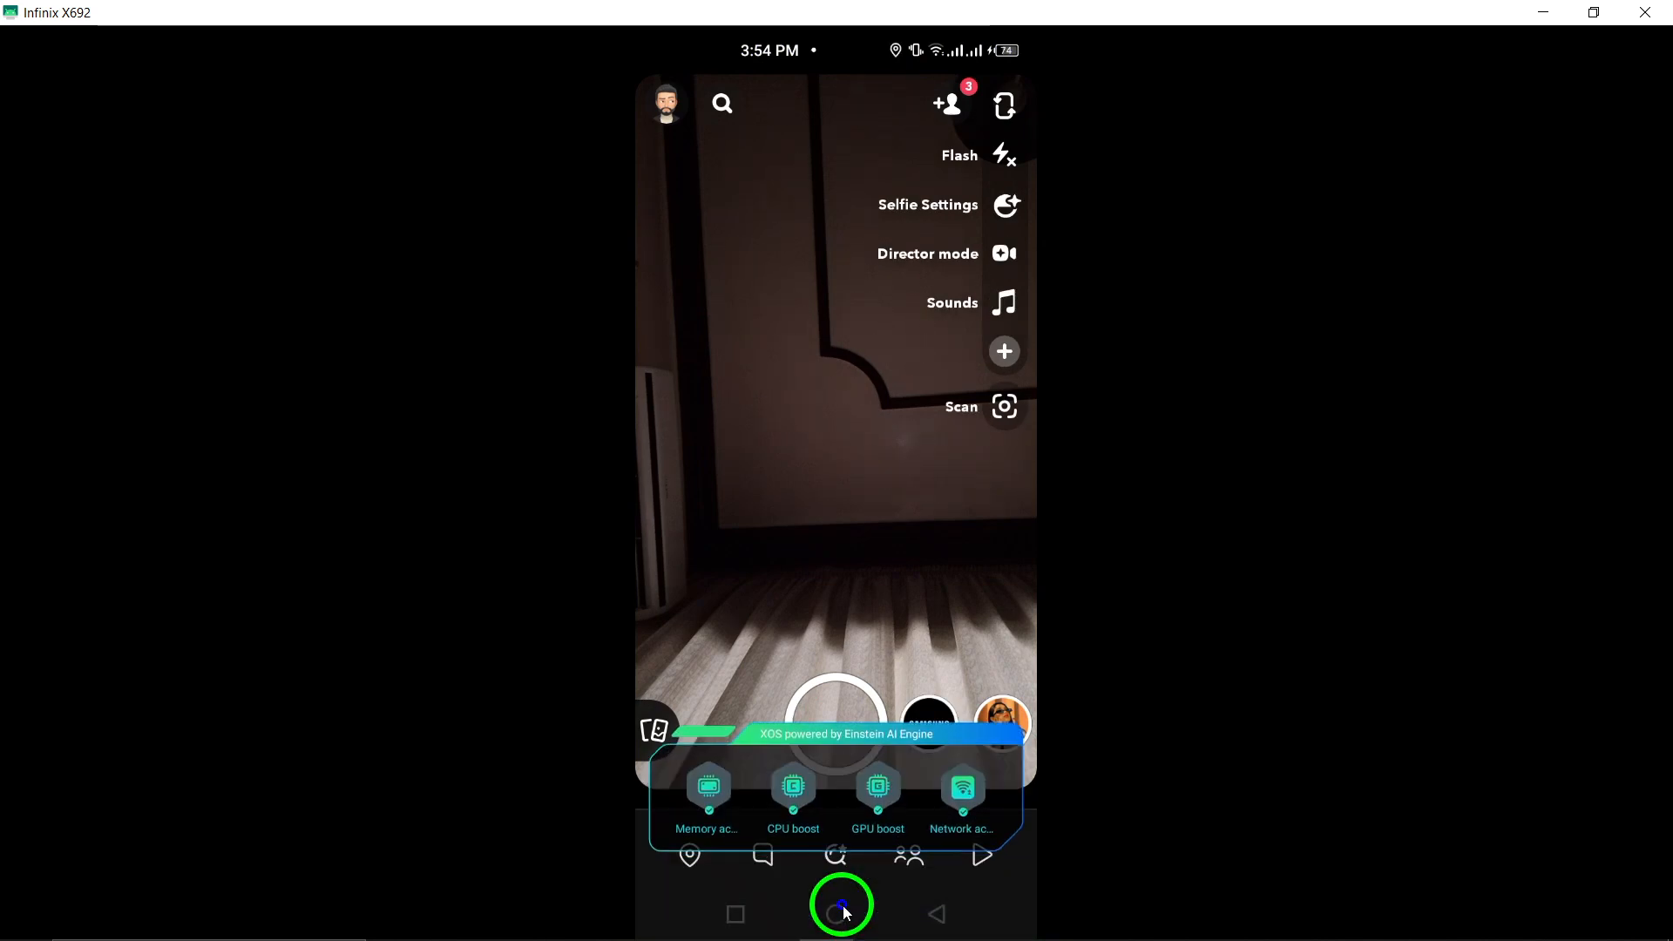
click(835, 913)
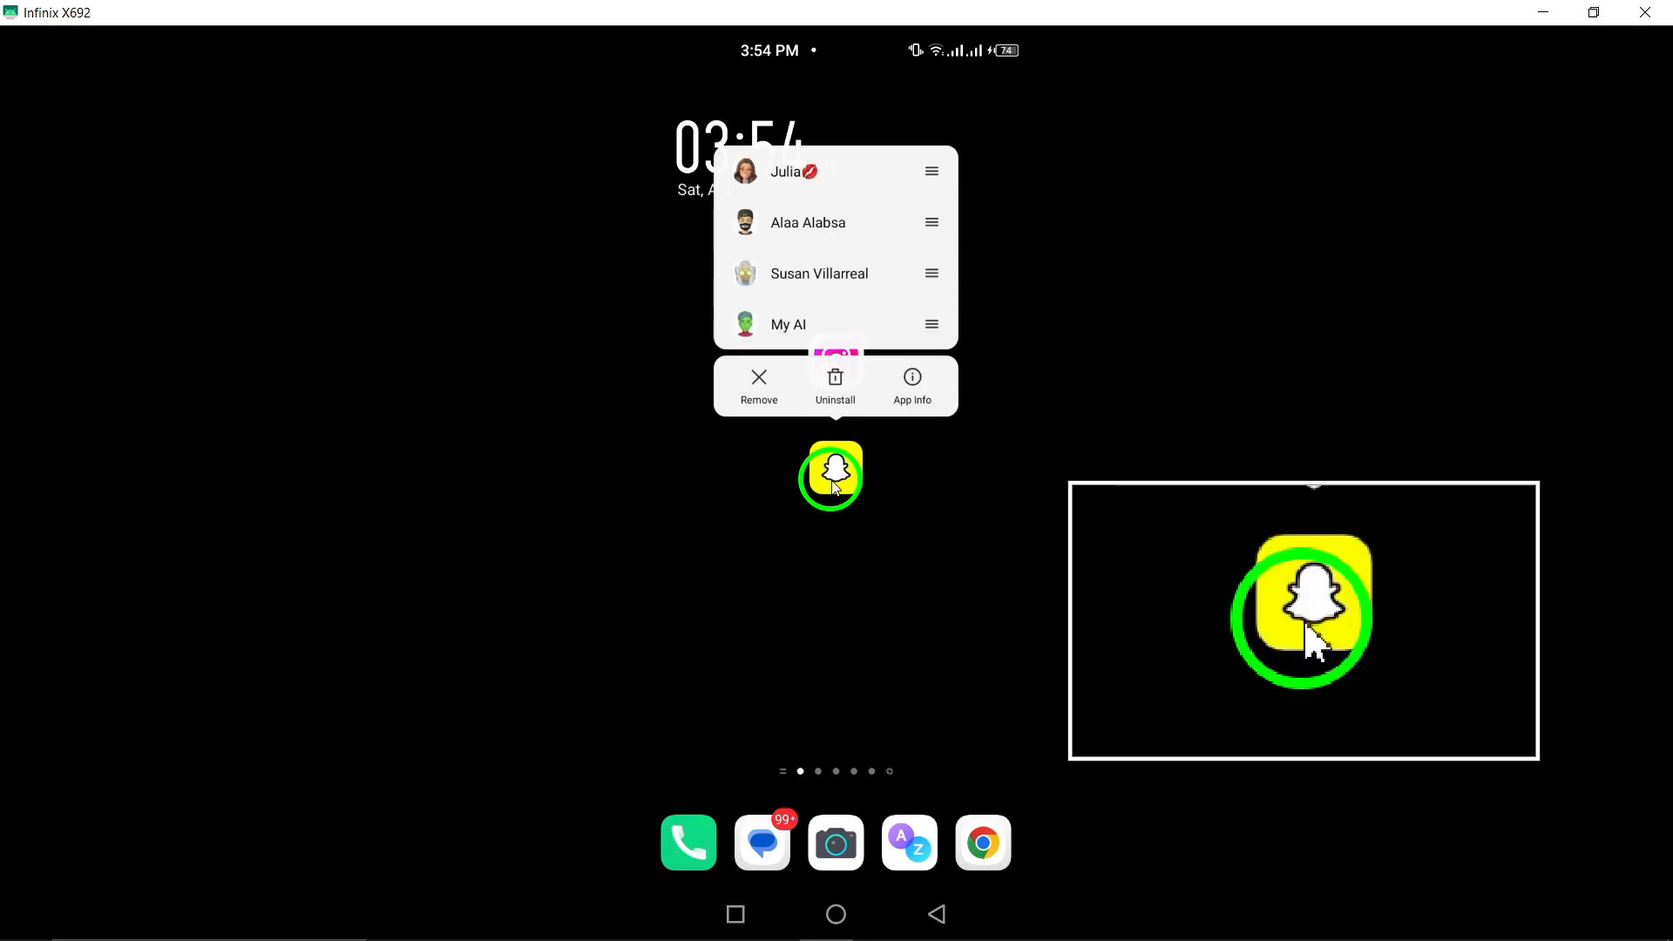
- Open Snapchat's App info and review its Storage & cache page (7.46 GB total)
click(912, 385)
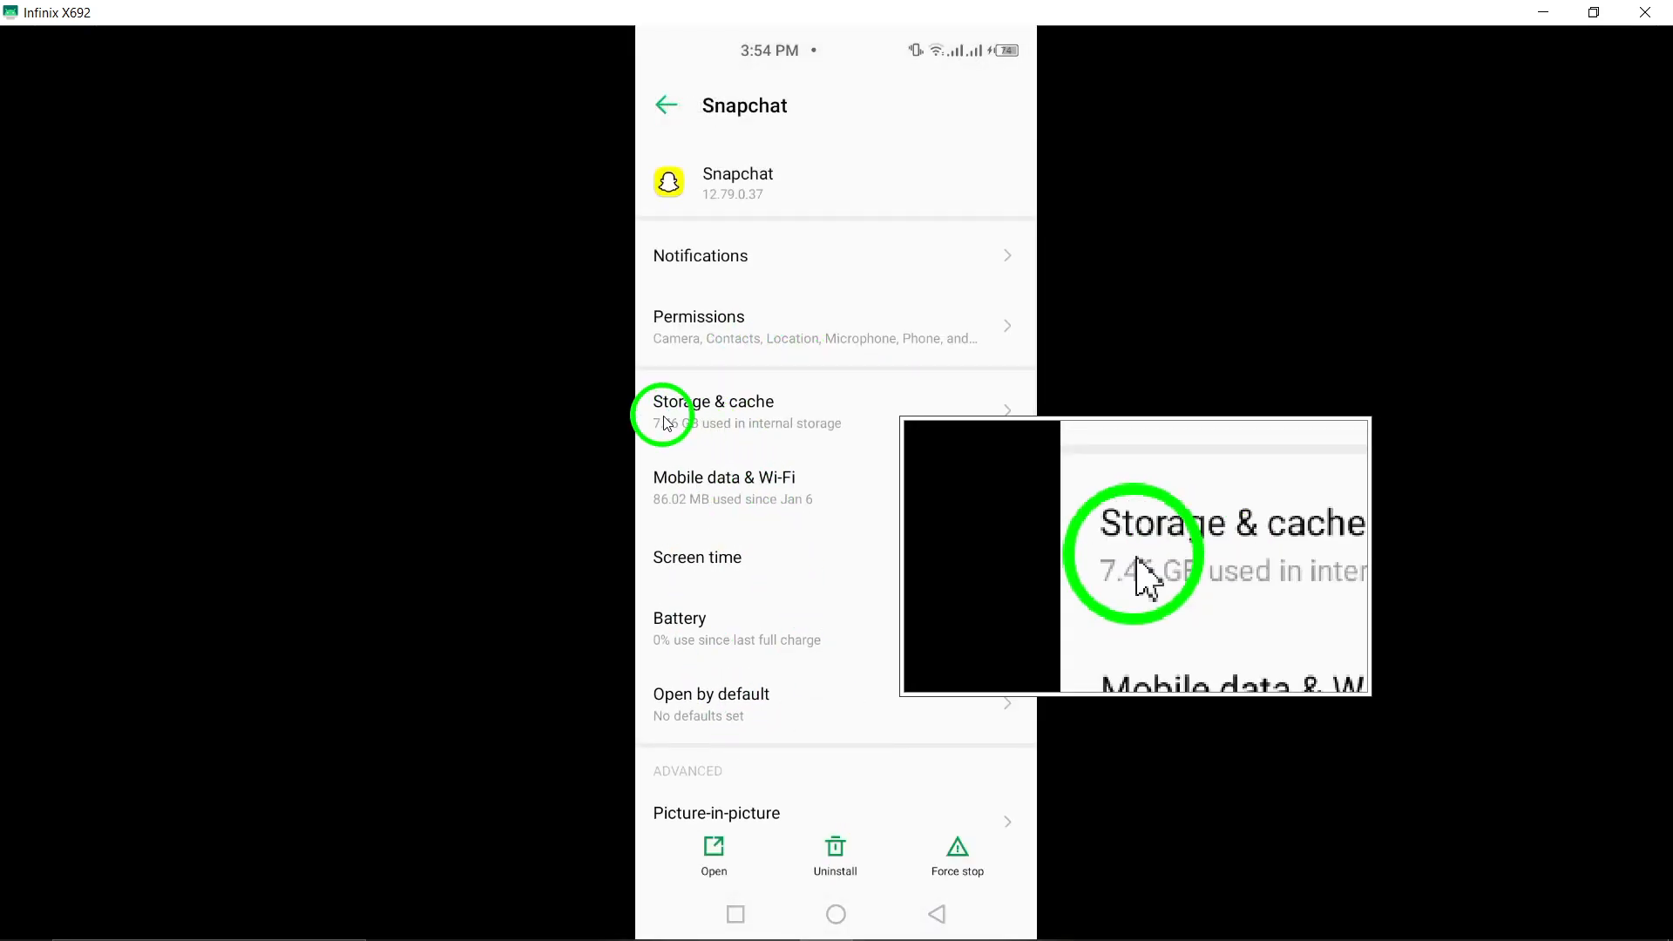
click(713, 412)
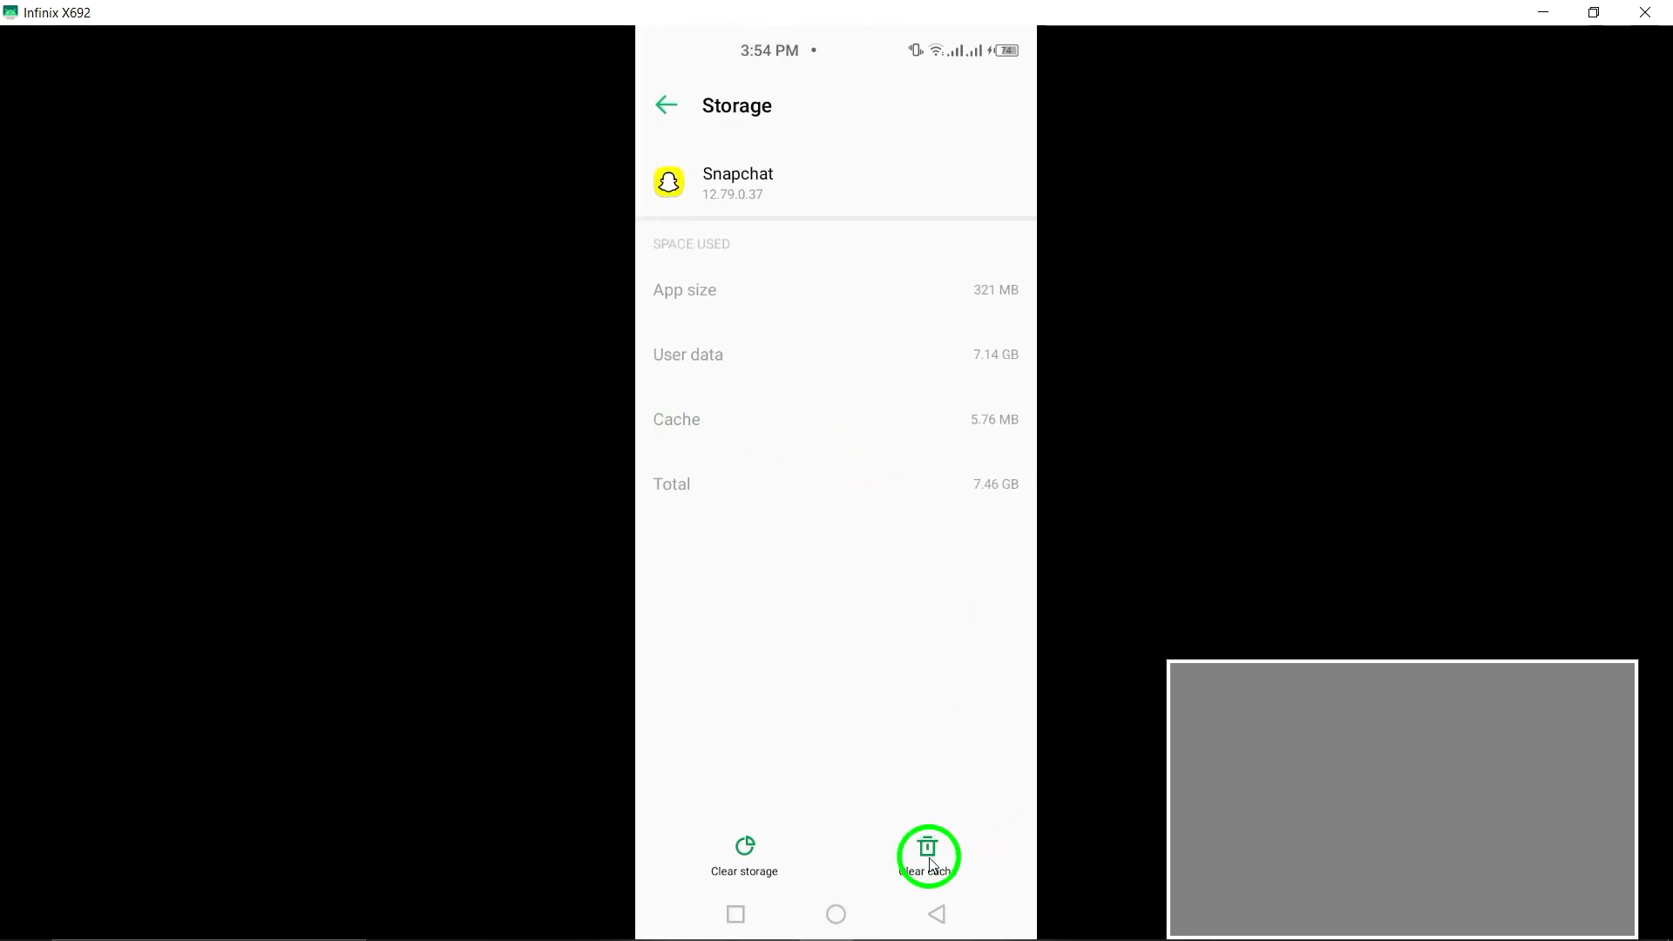
mouse_move(937, 914)
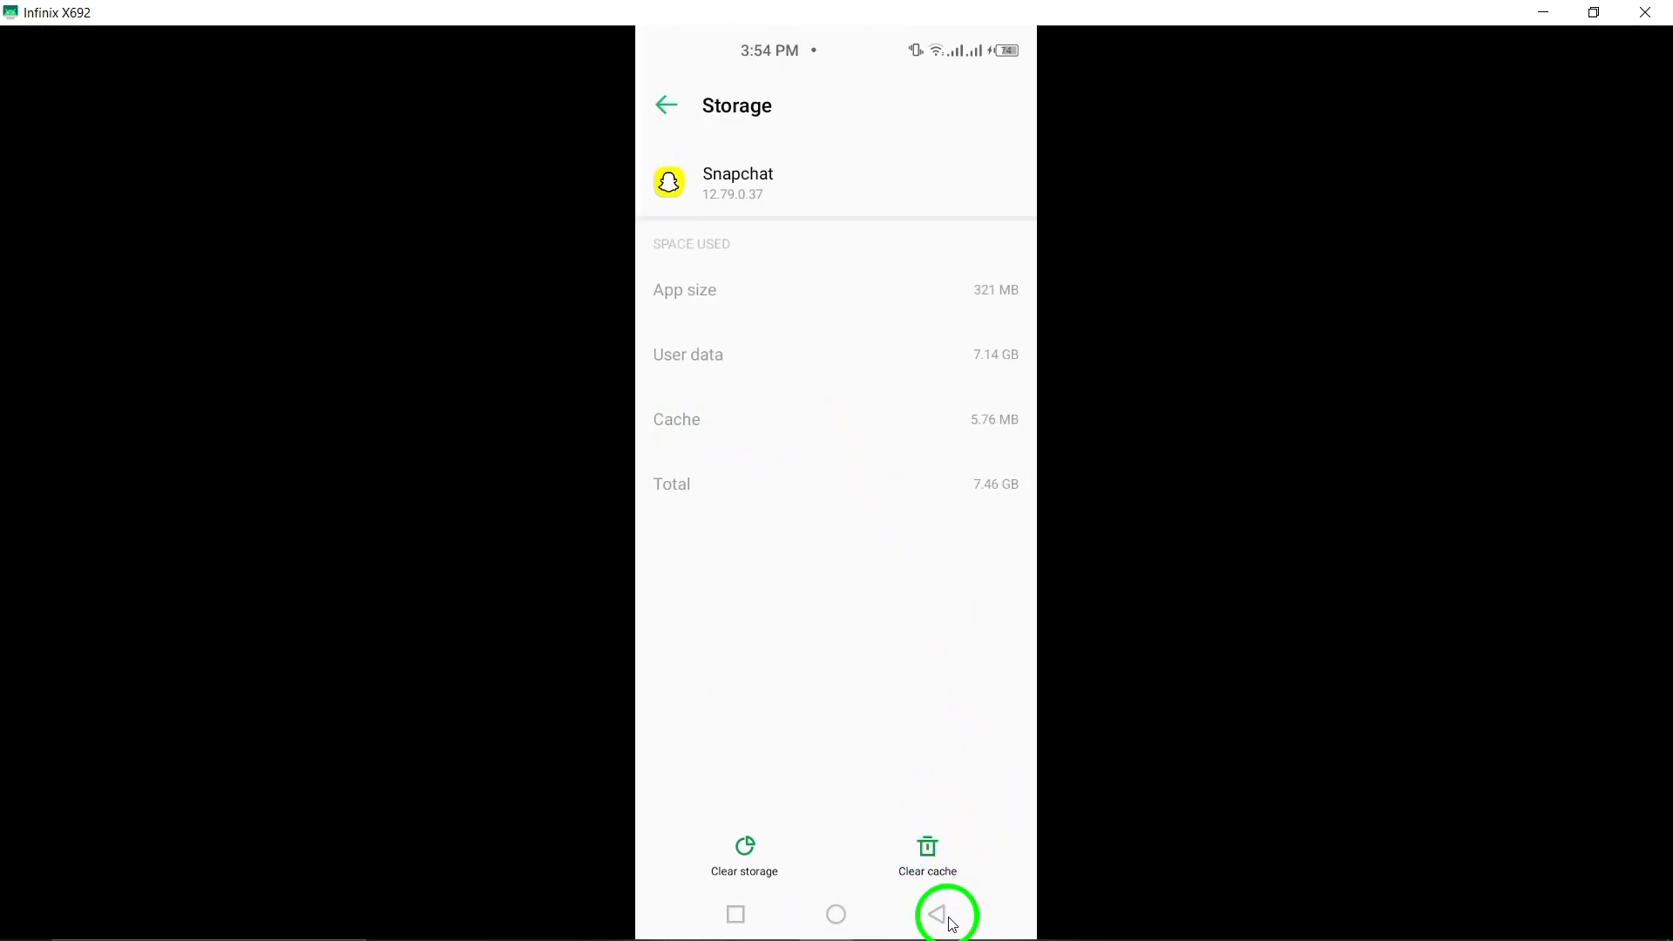
click(943, 914)
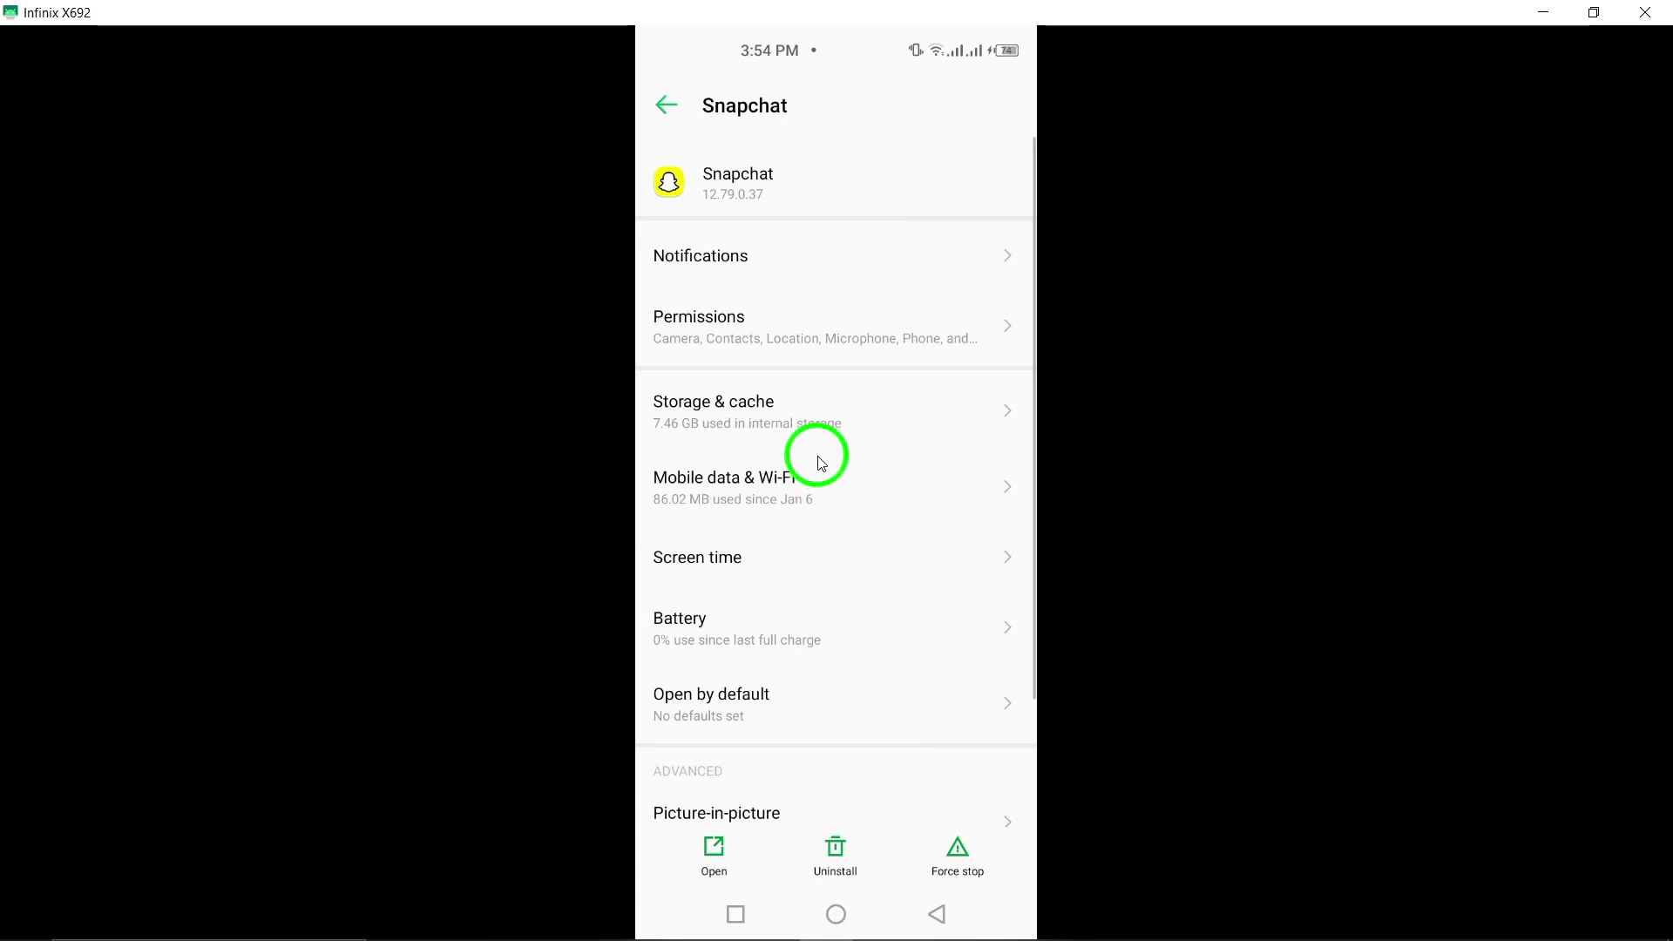
click(713, 411)
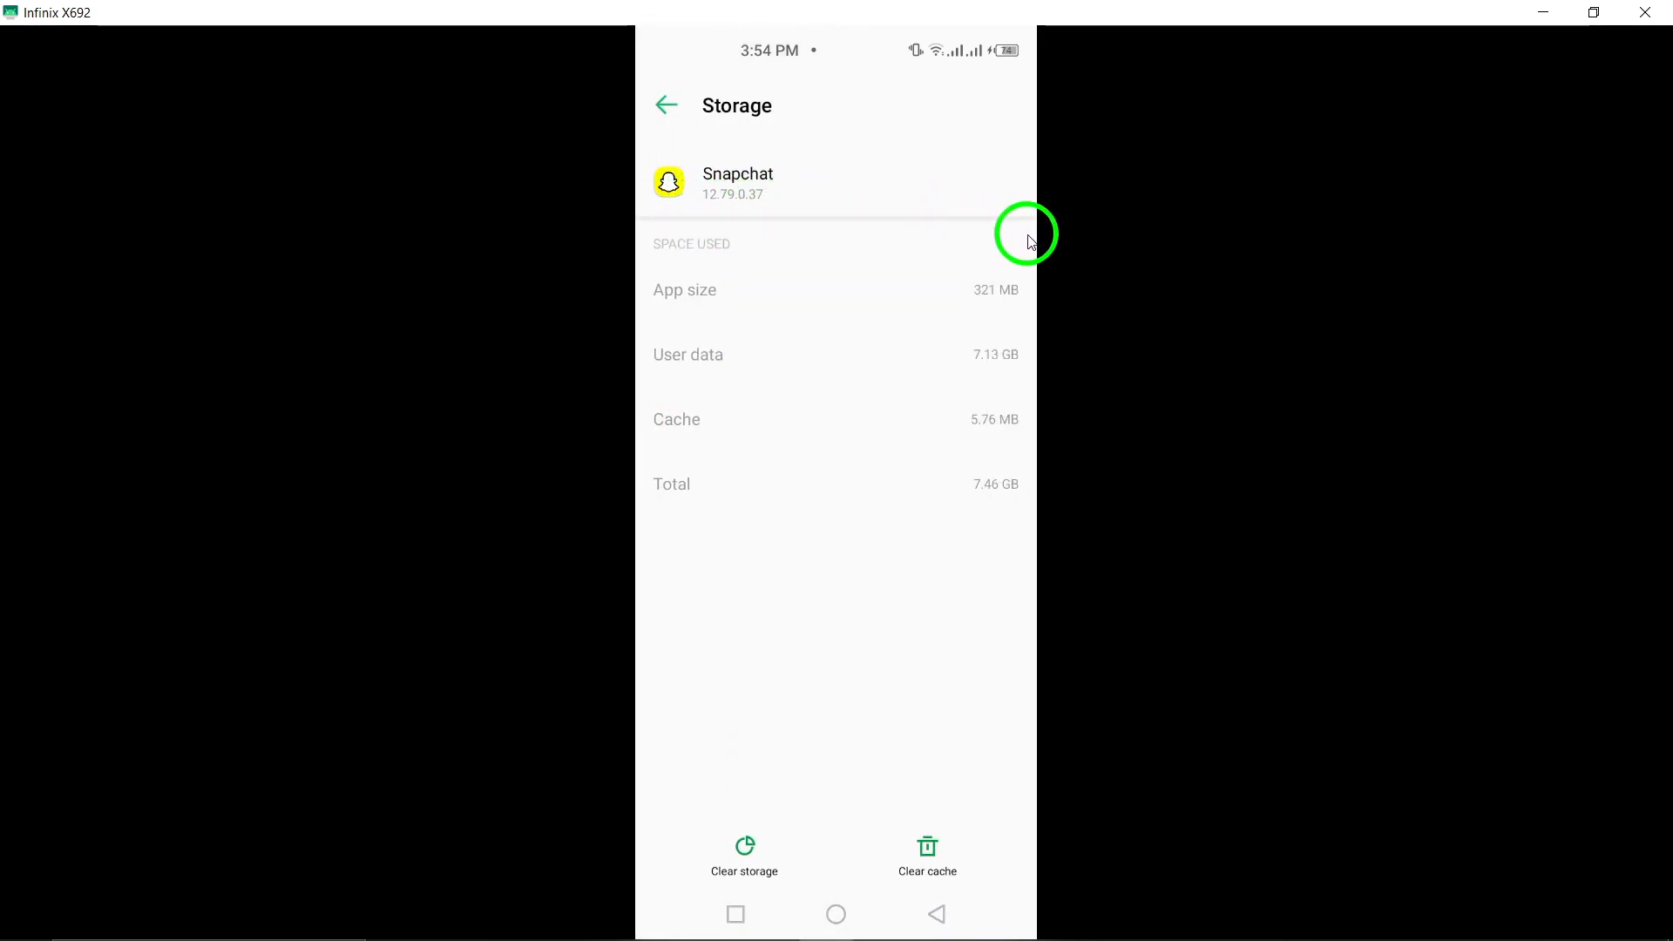
mouse_move(712, 125)
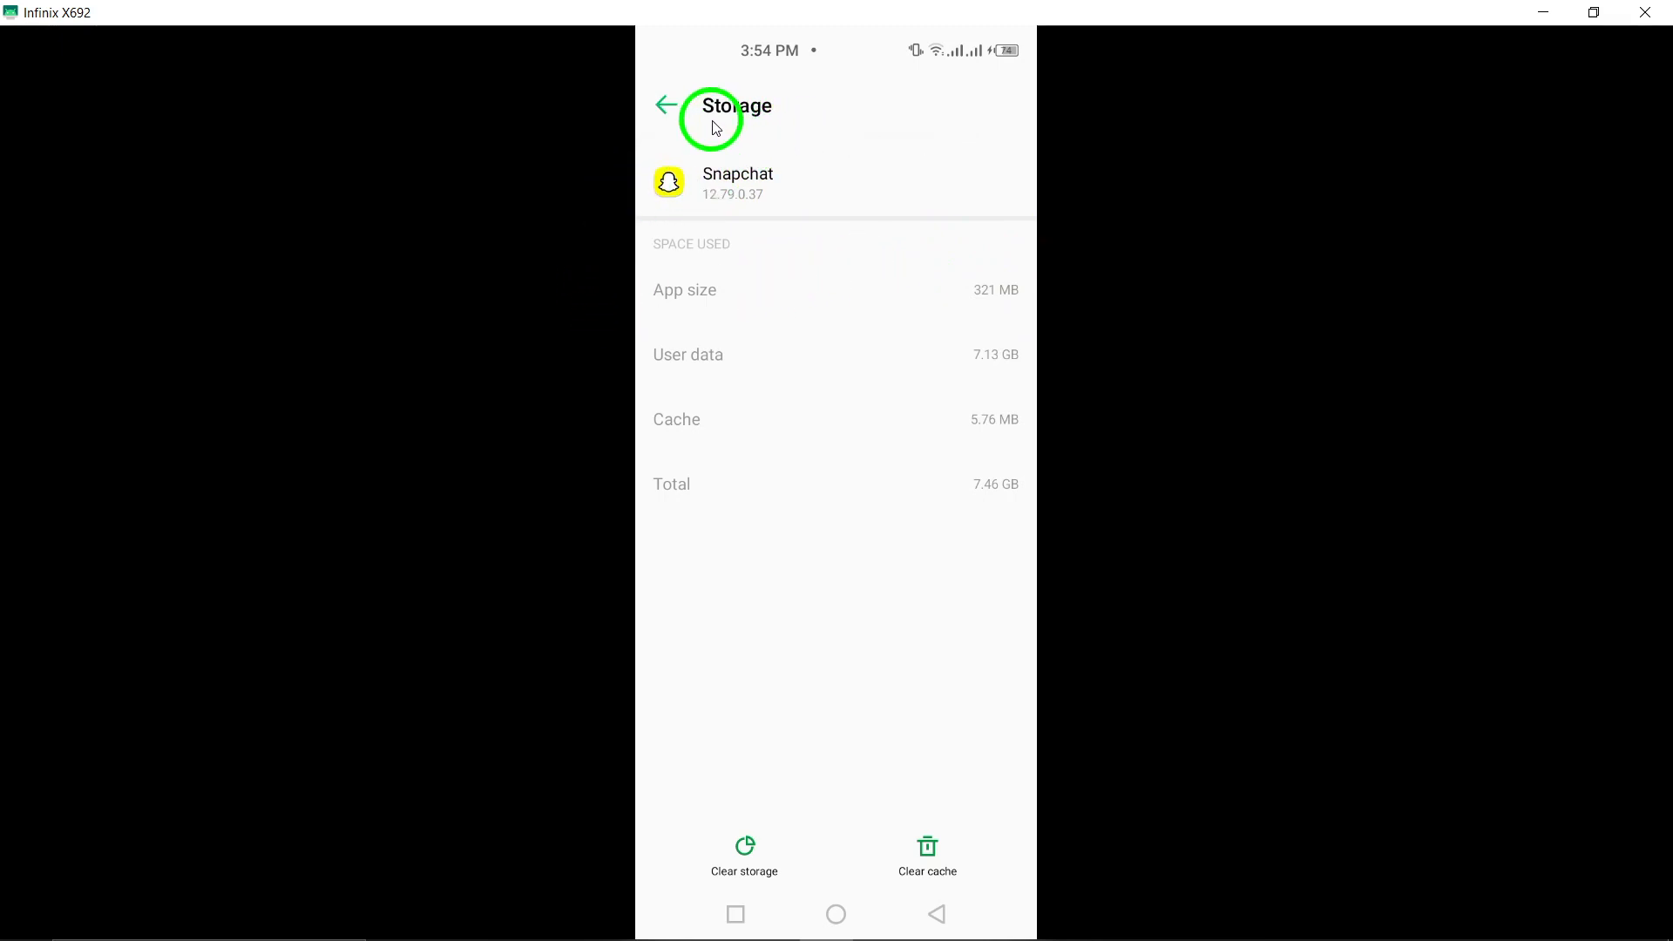
- Leave Snapchat's storage settings and return to the home screen
click(665, 104)
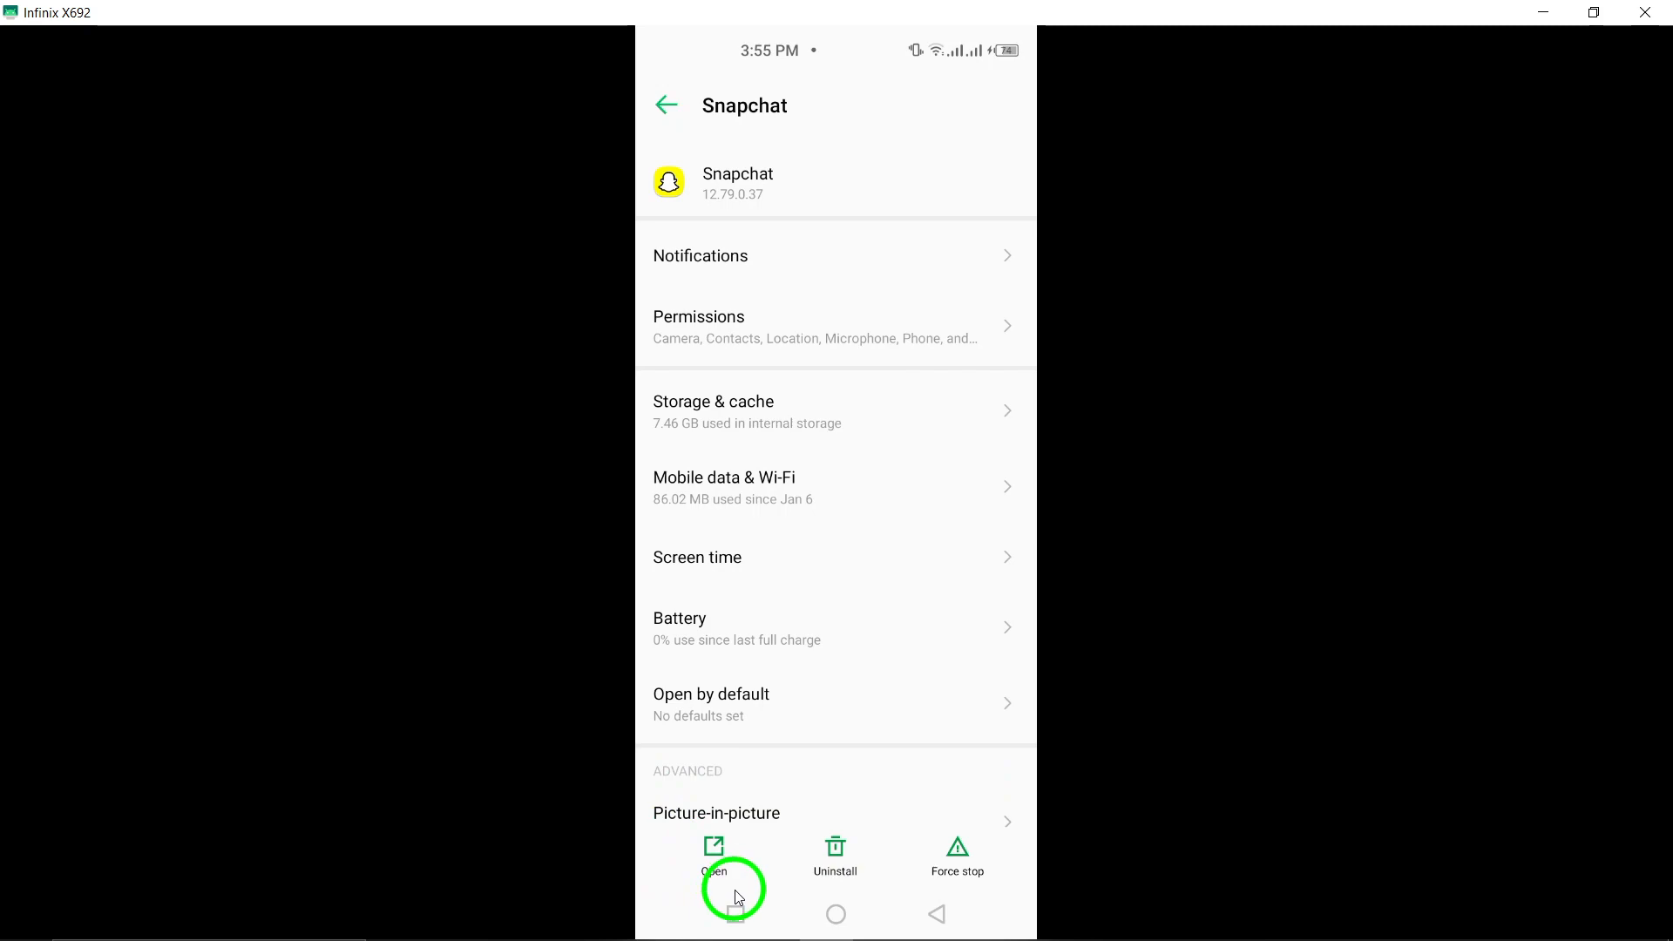
mouse_move(805, 912)
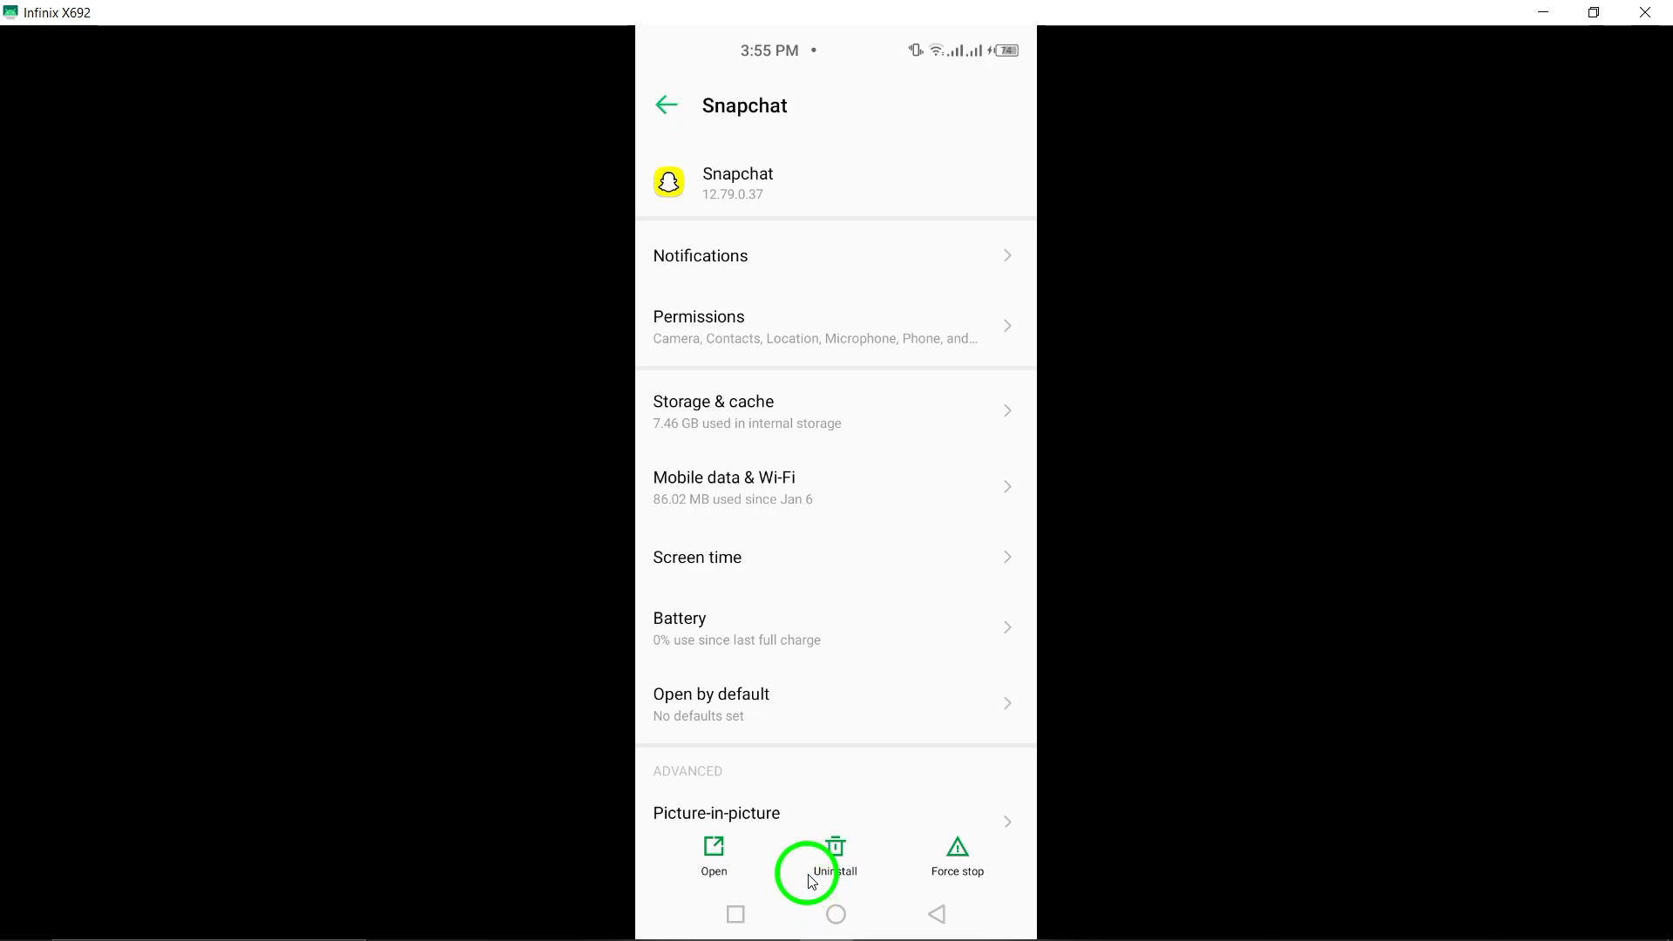
click(835, 914)
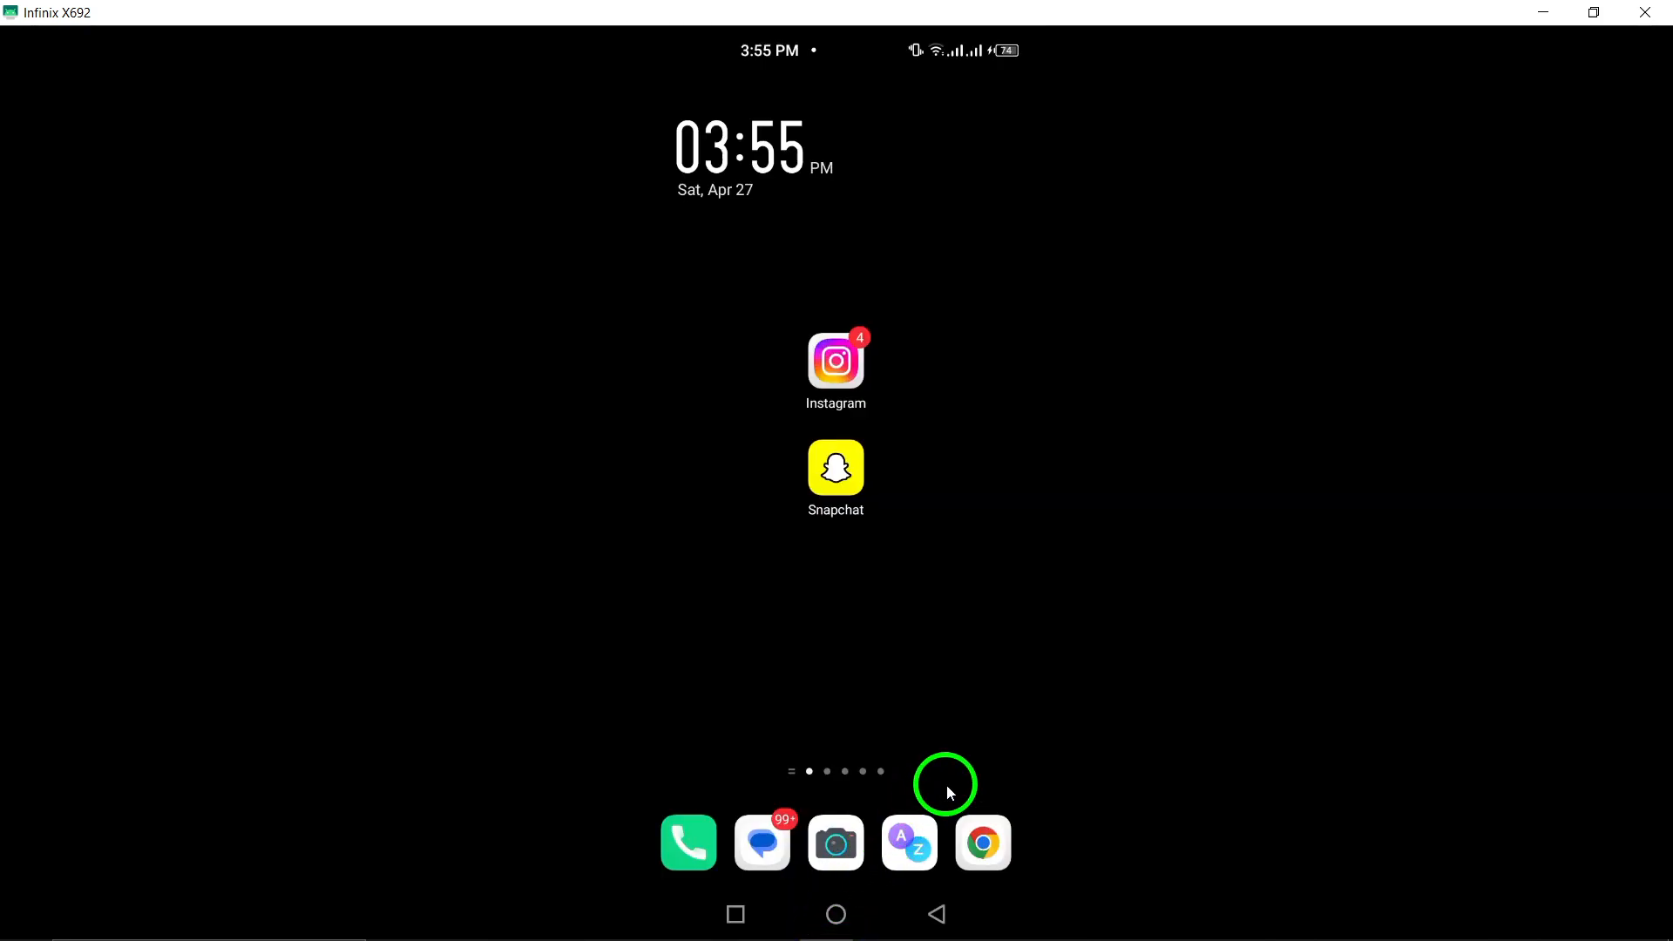
mouse_move(988, 697)
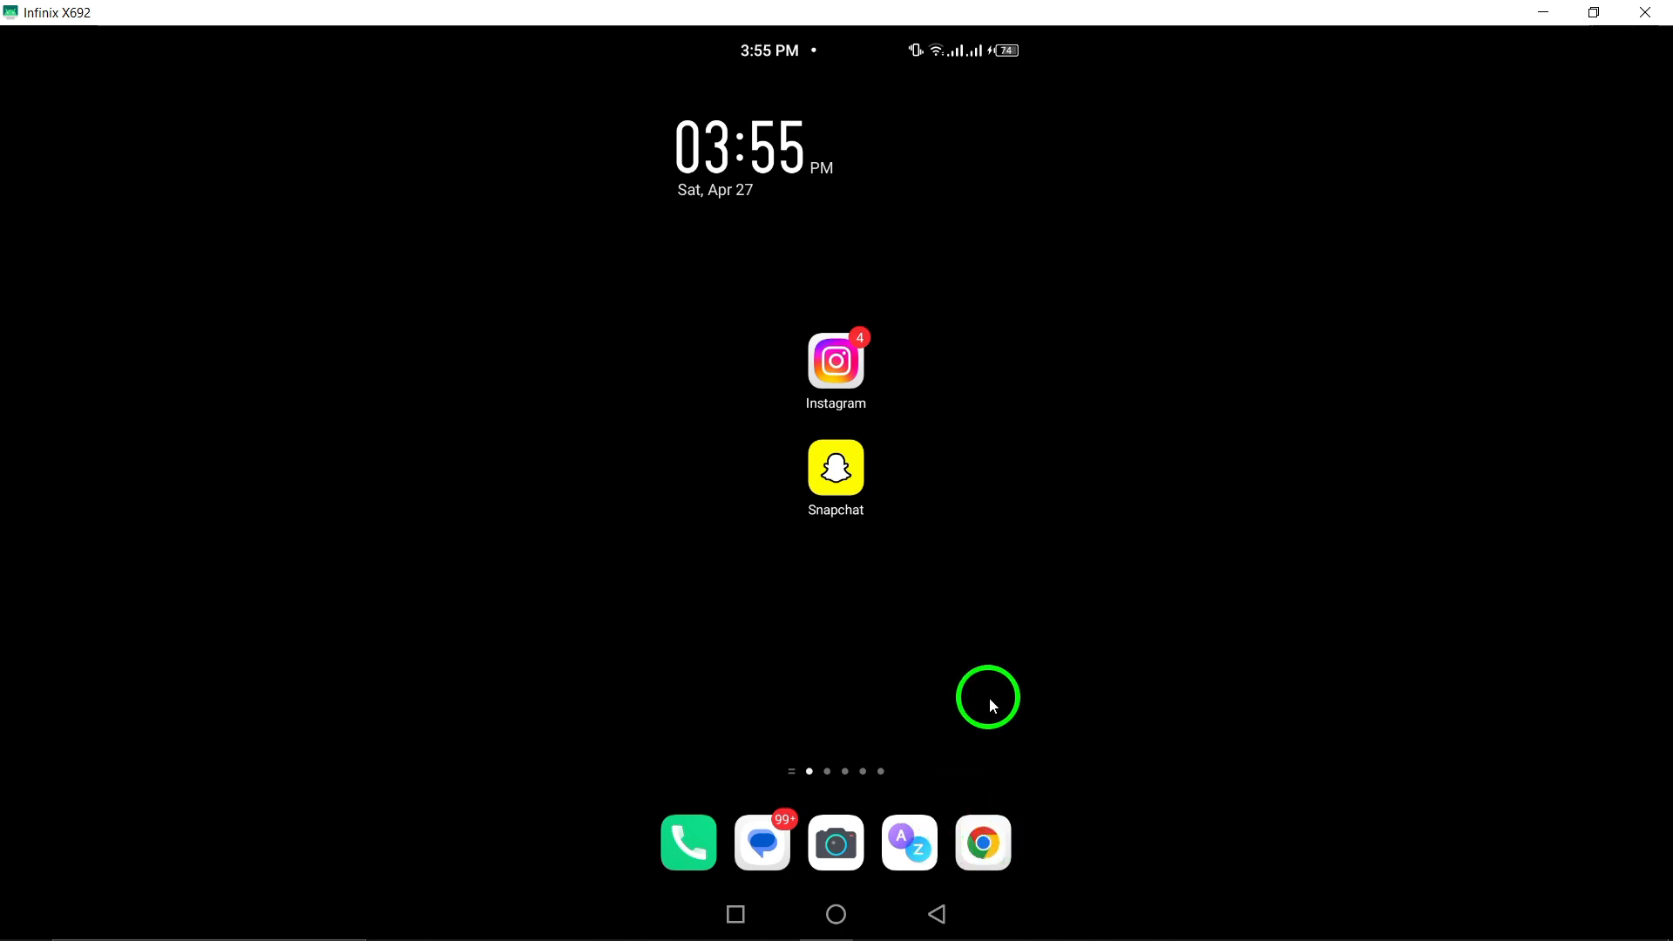
mouse_move(995, 683)
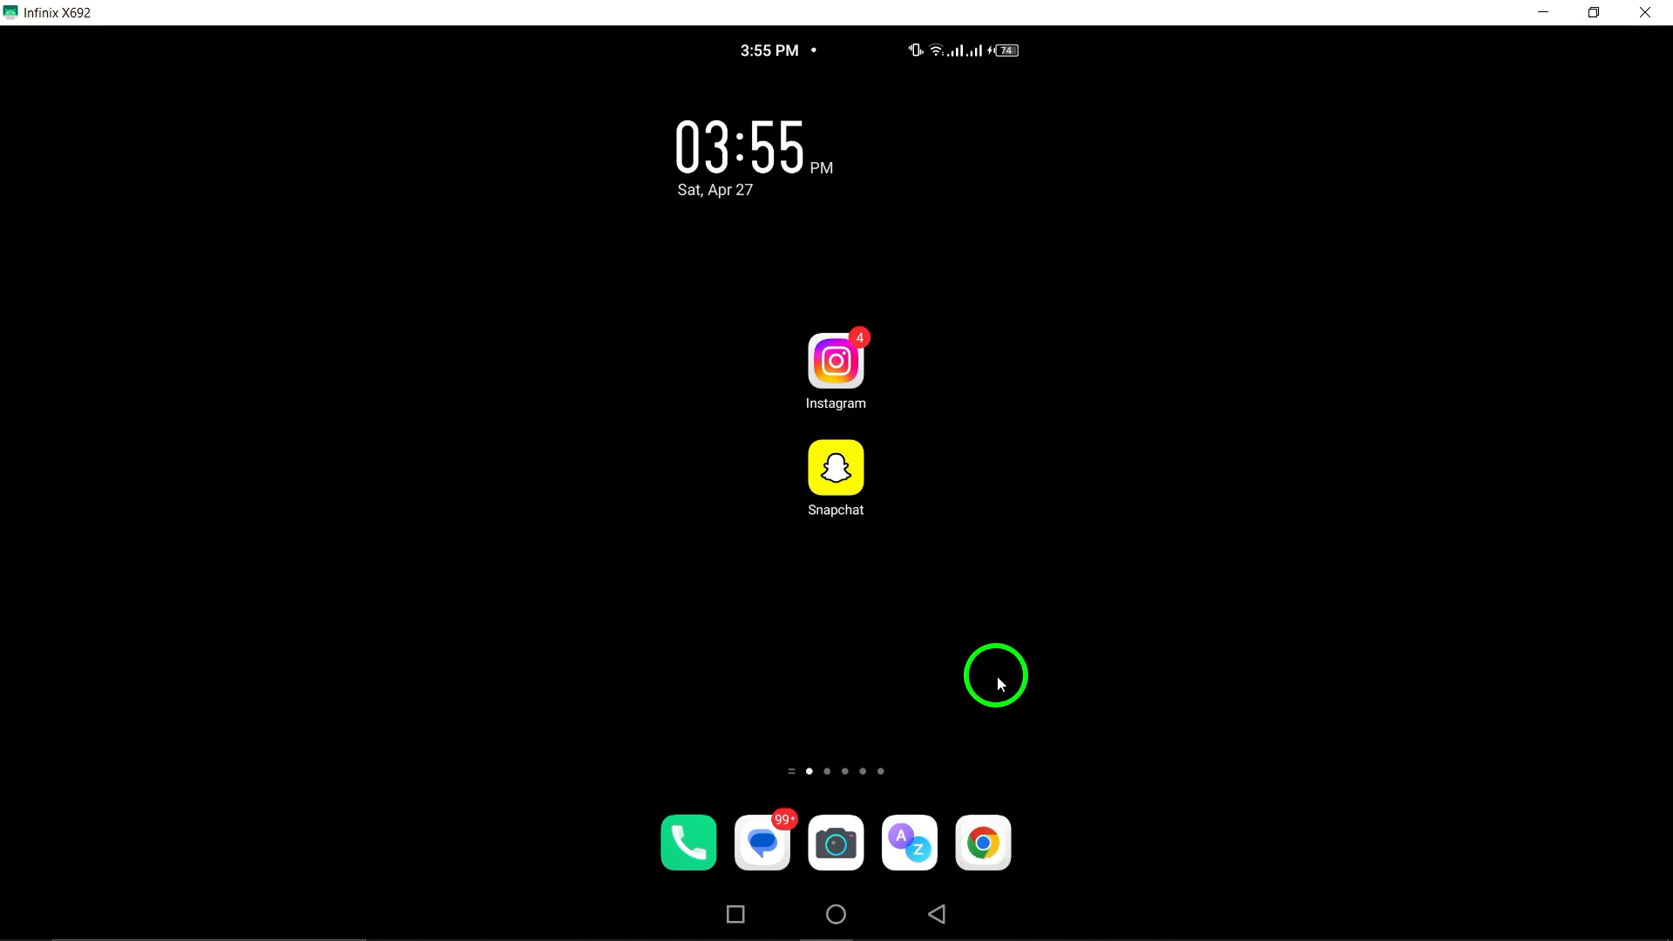
mouse_move(859, 553)
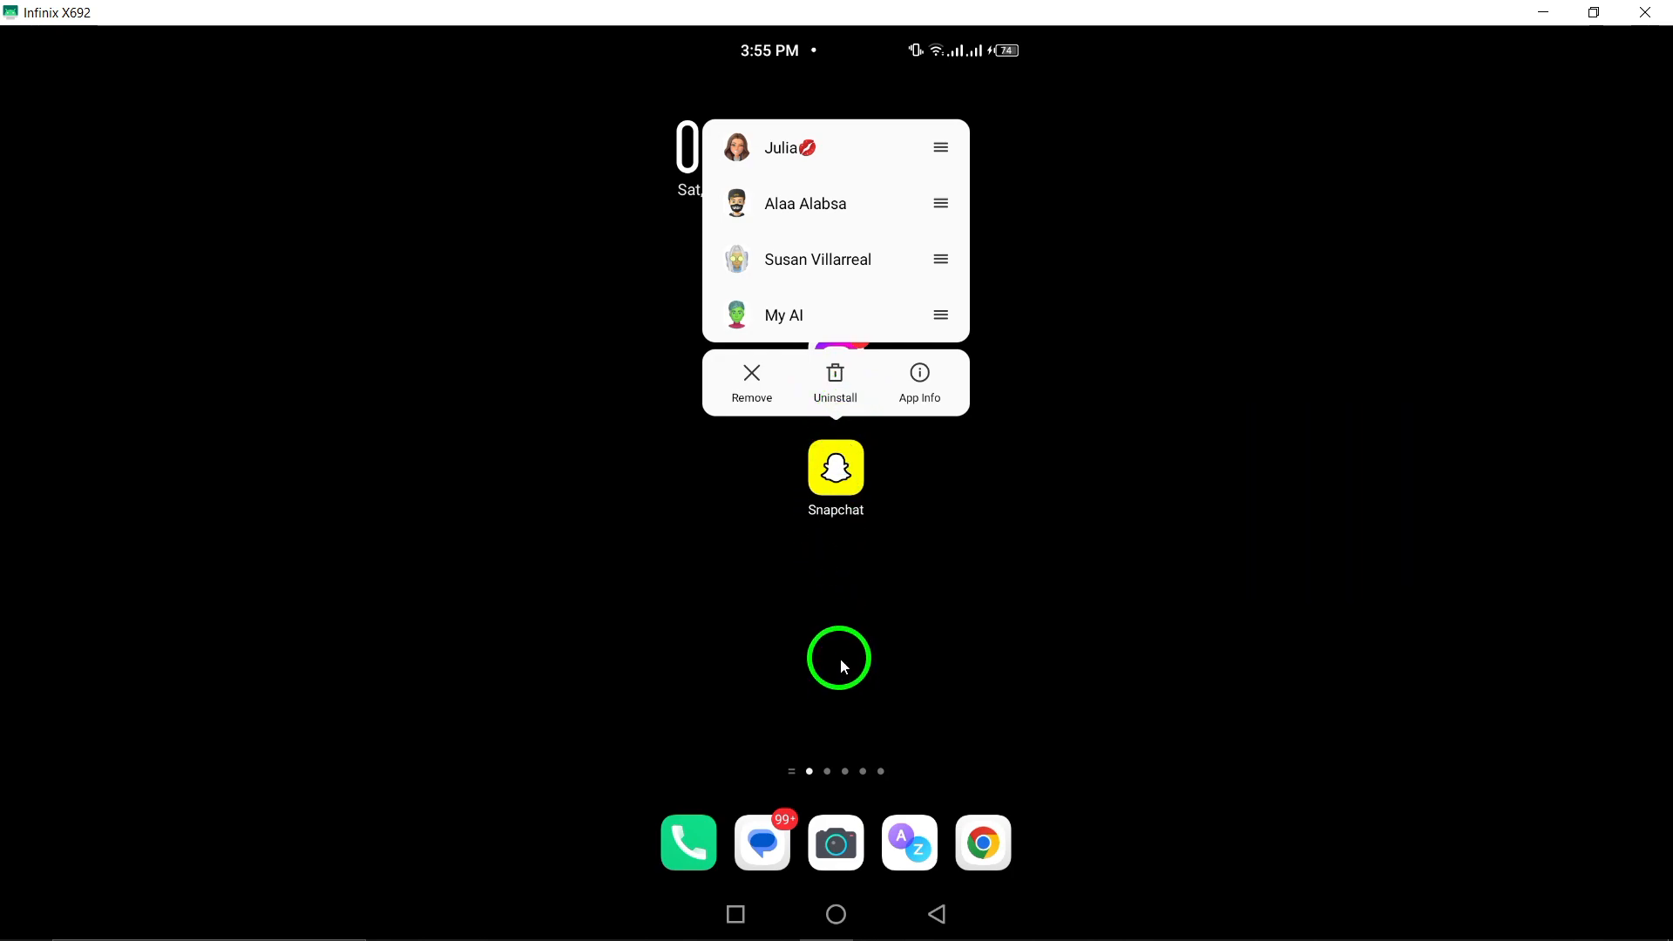
- Dismiss Snapchat's shortcut menu on the home screen
click(851, 629)
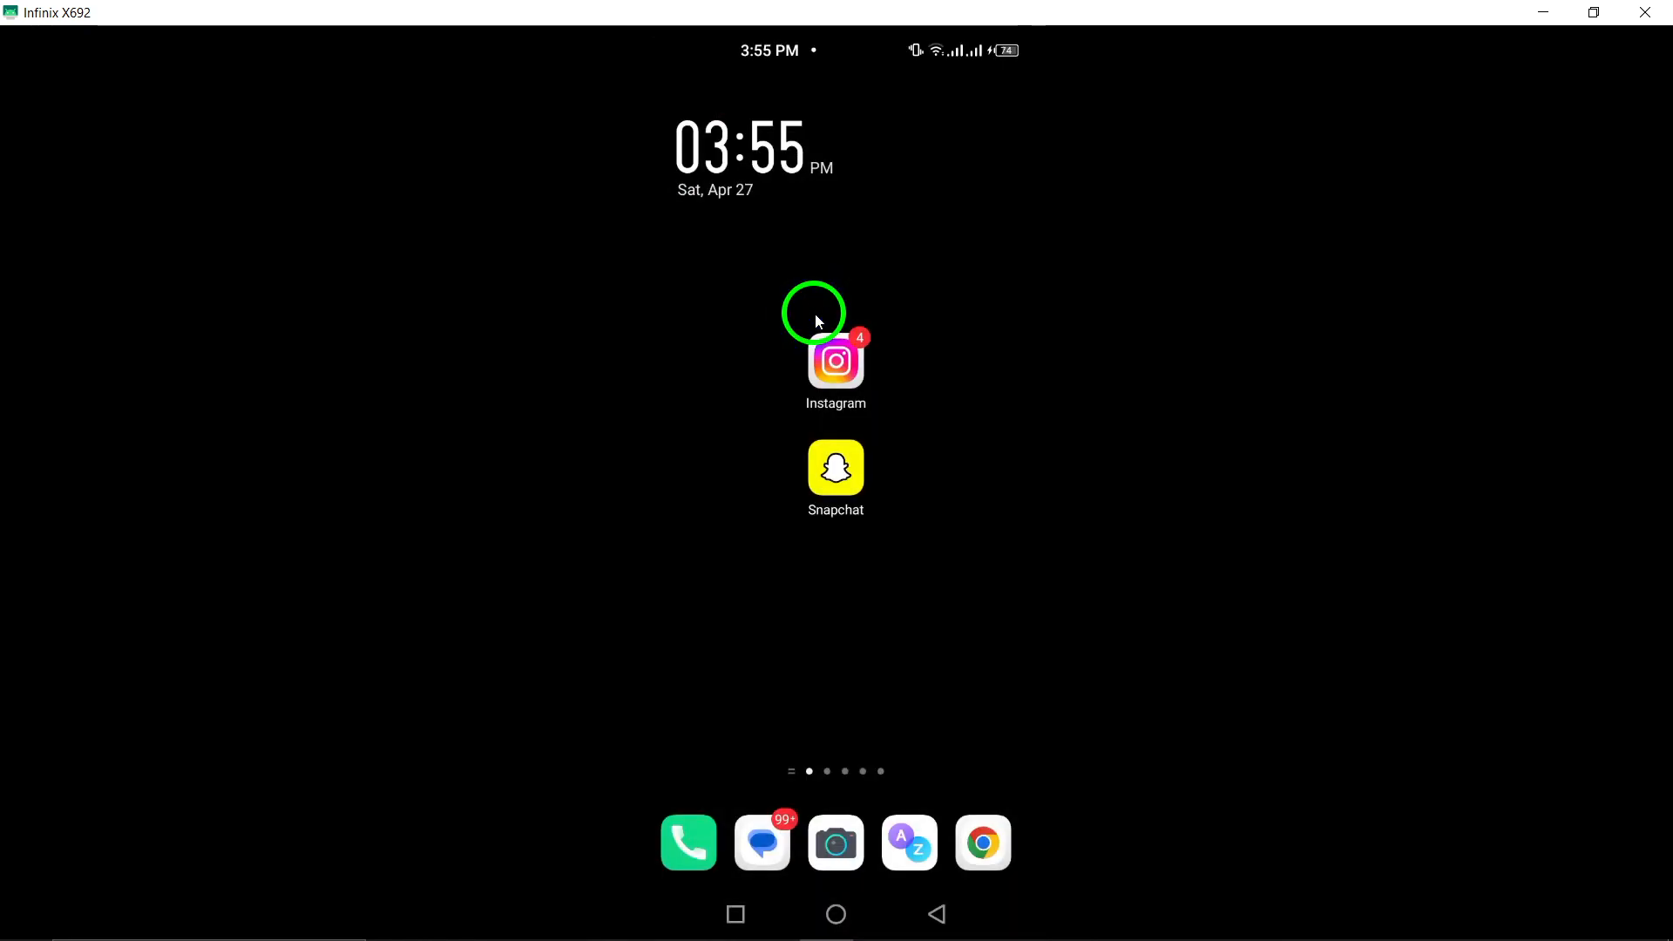
mouse_move(789, 409)
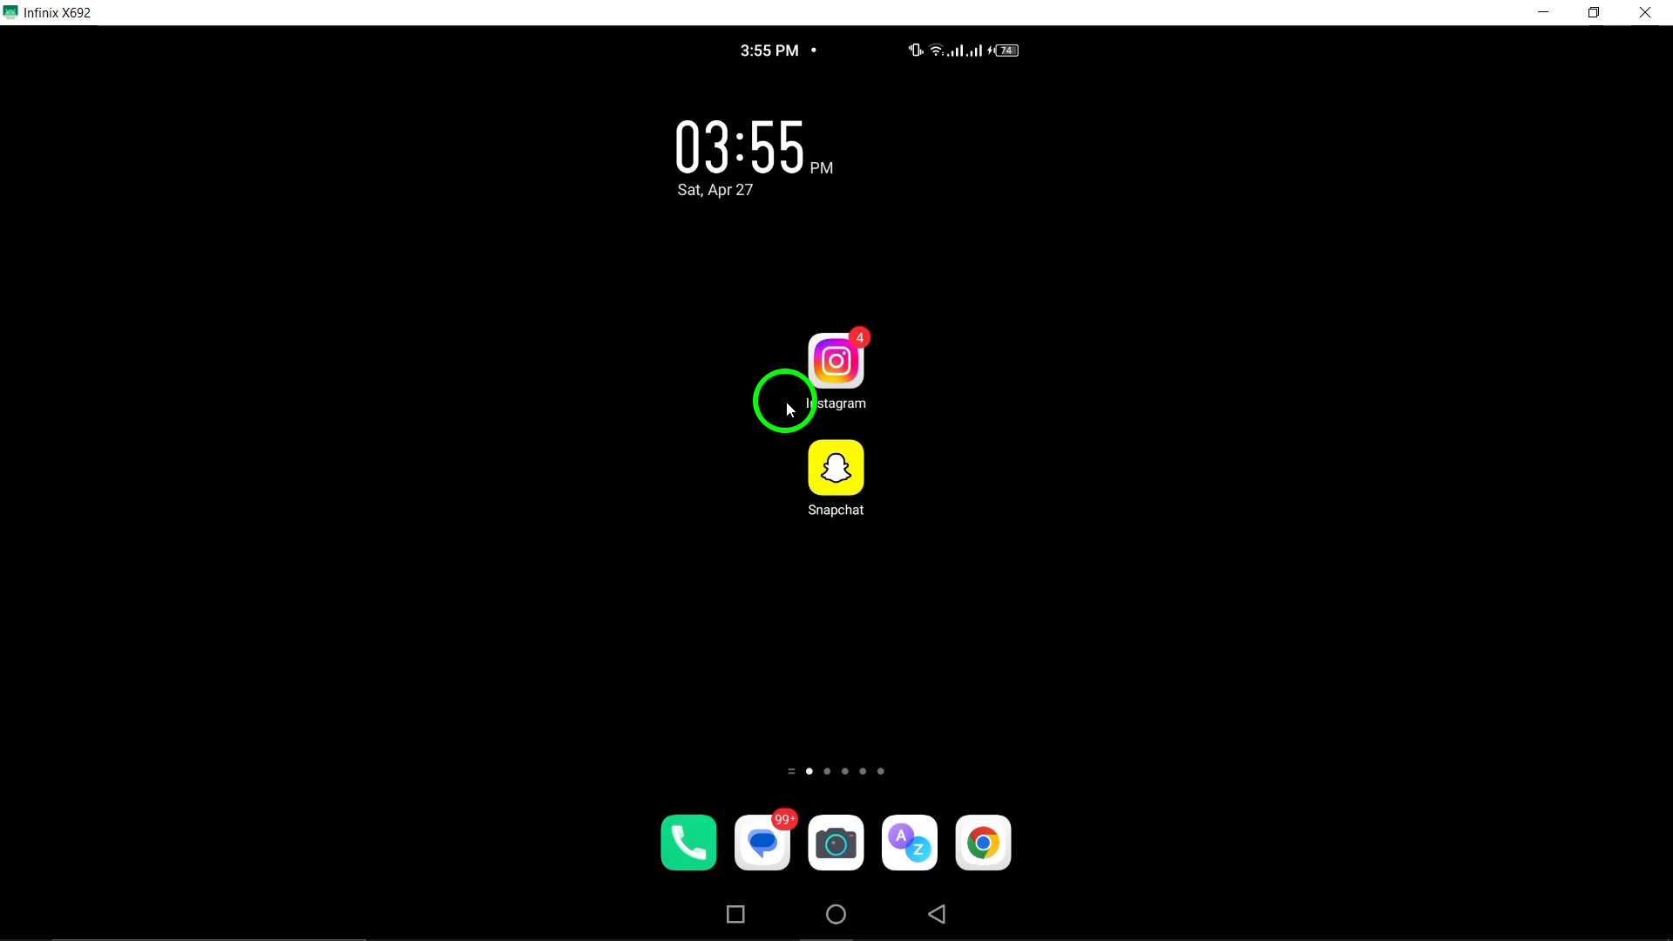
mouse_move(836, 499)
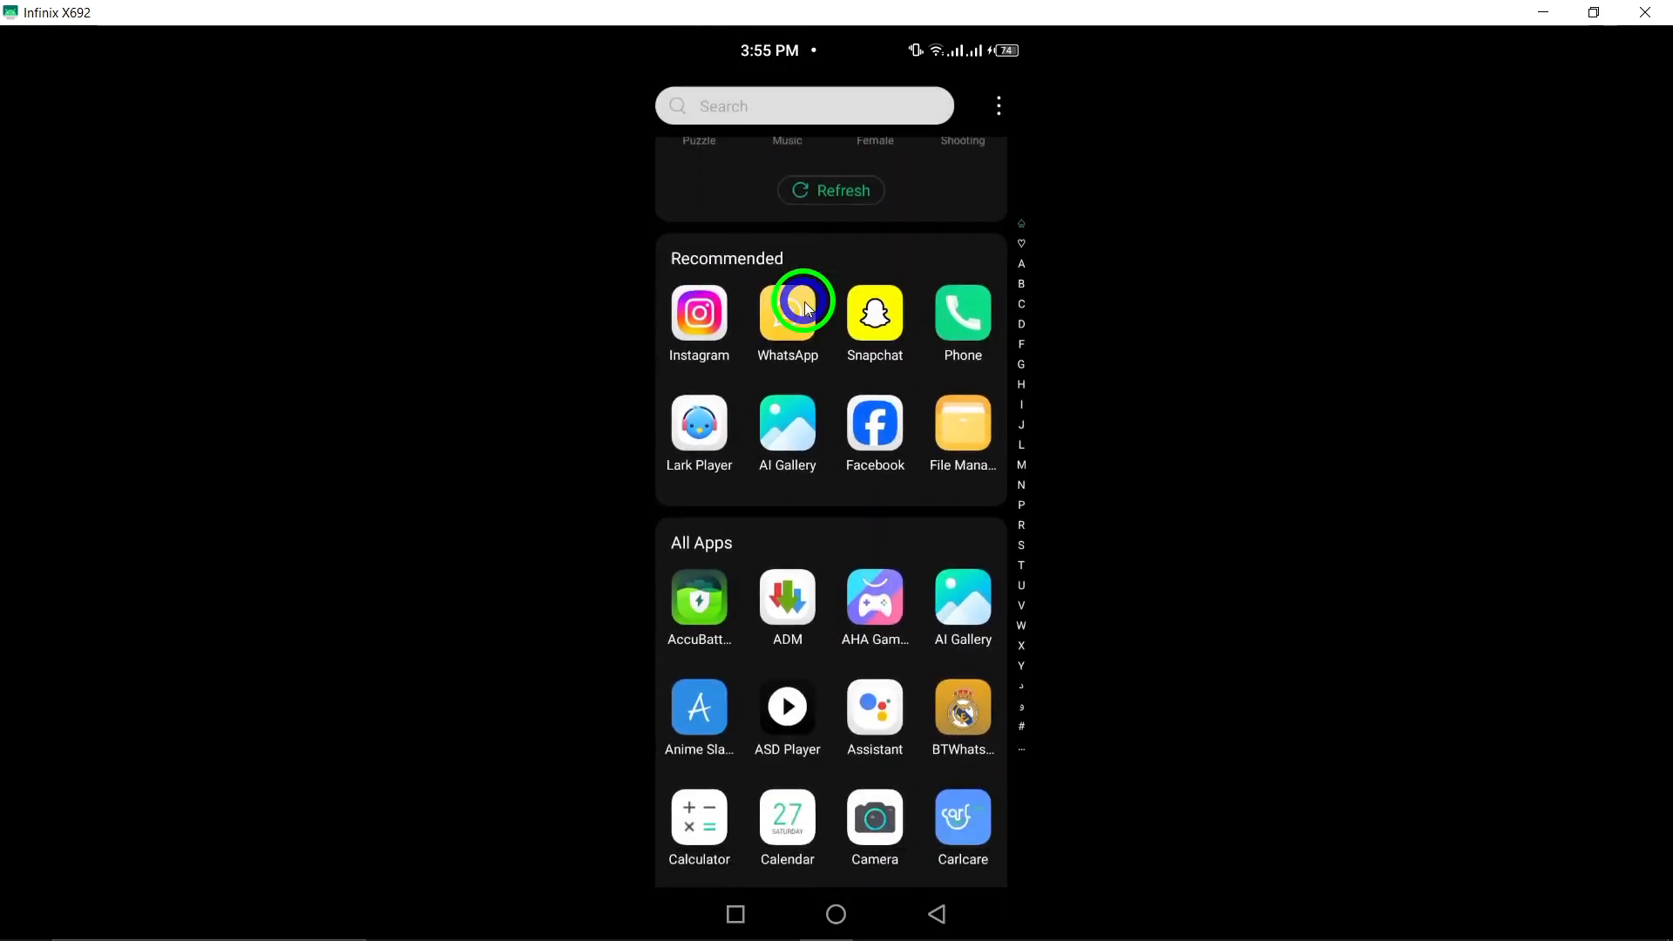
- Launch Psiphon from the app drawer with a United States region, then go home
scroll(down, 3)
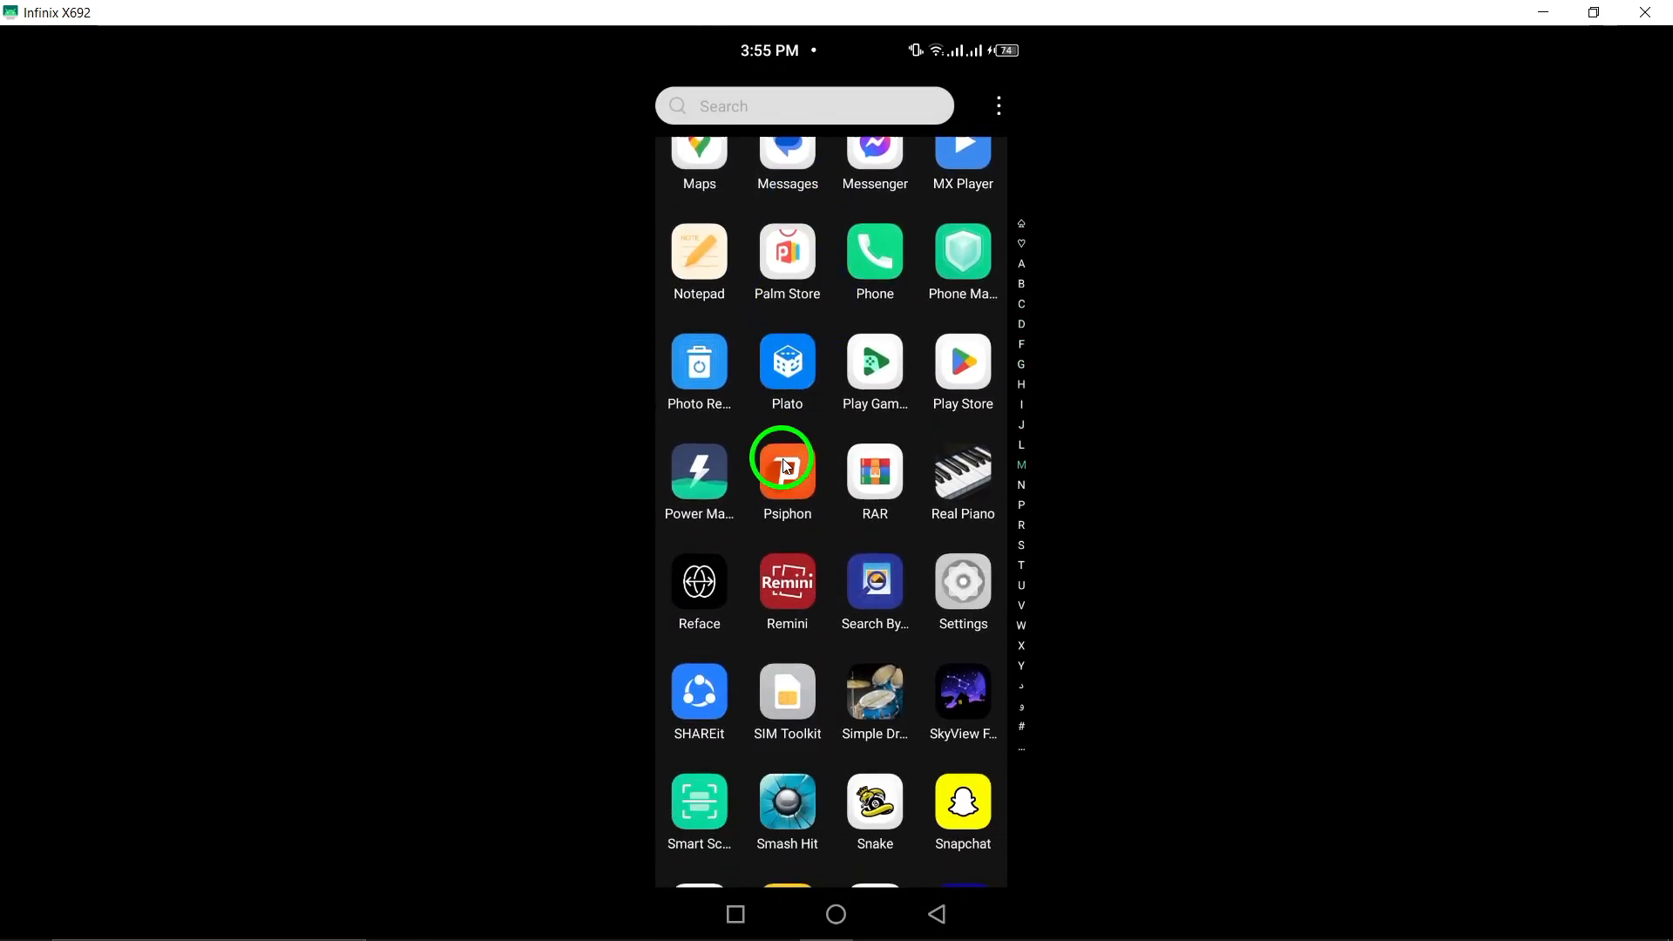
click(786, 466)
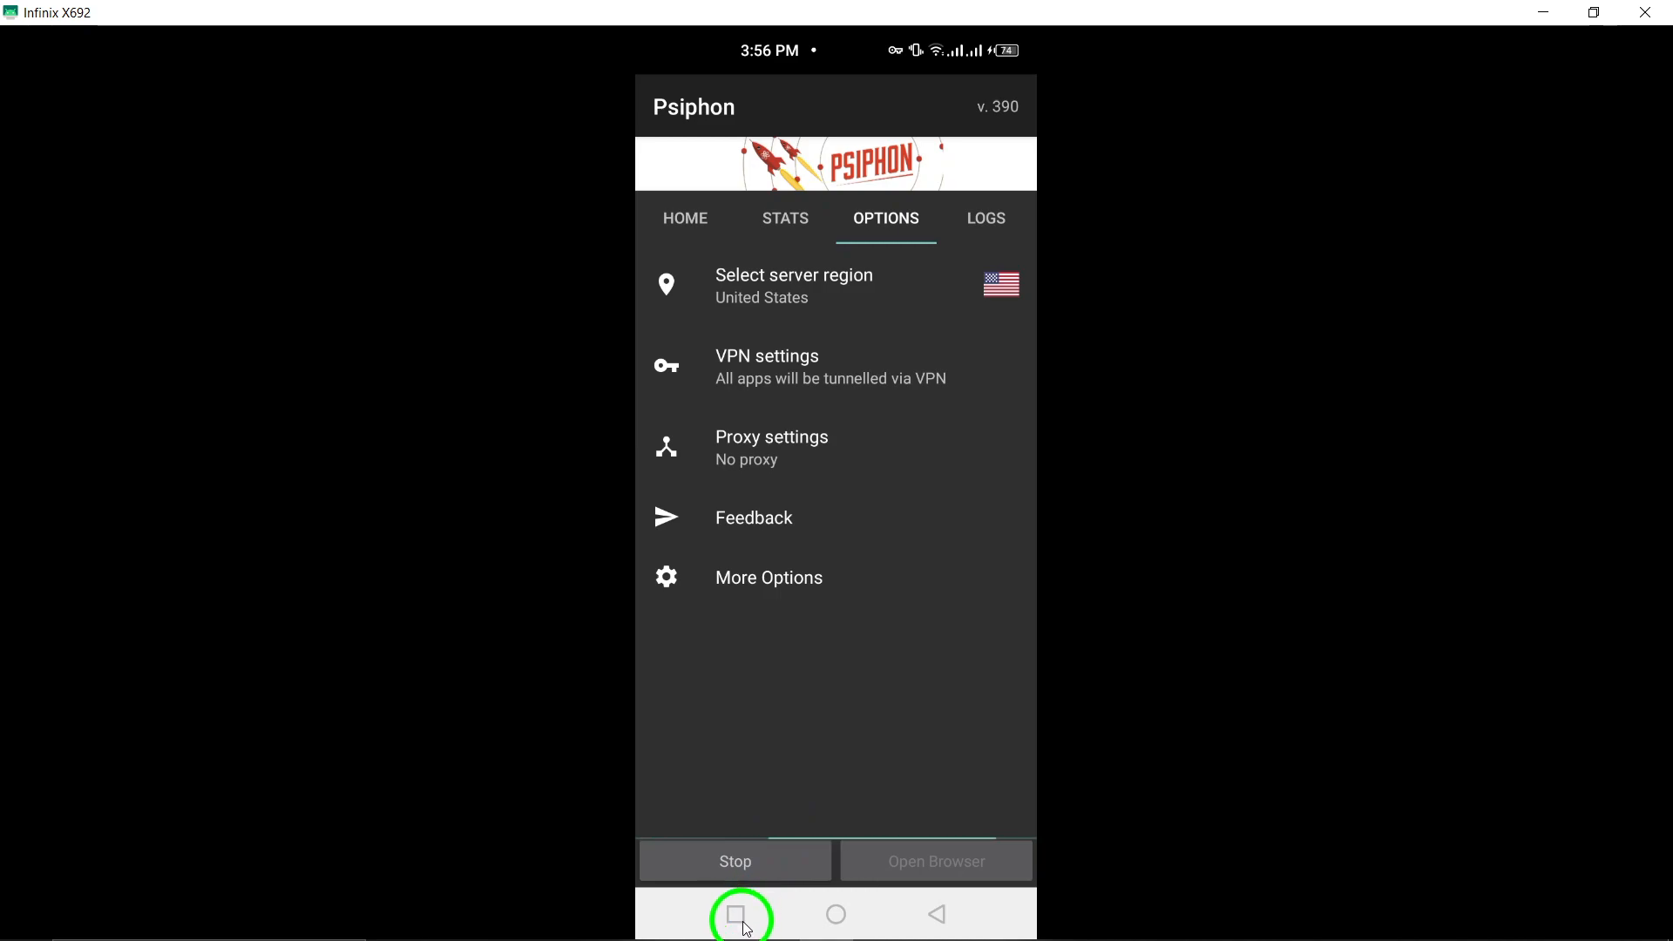
click(740, 913)
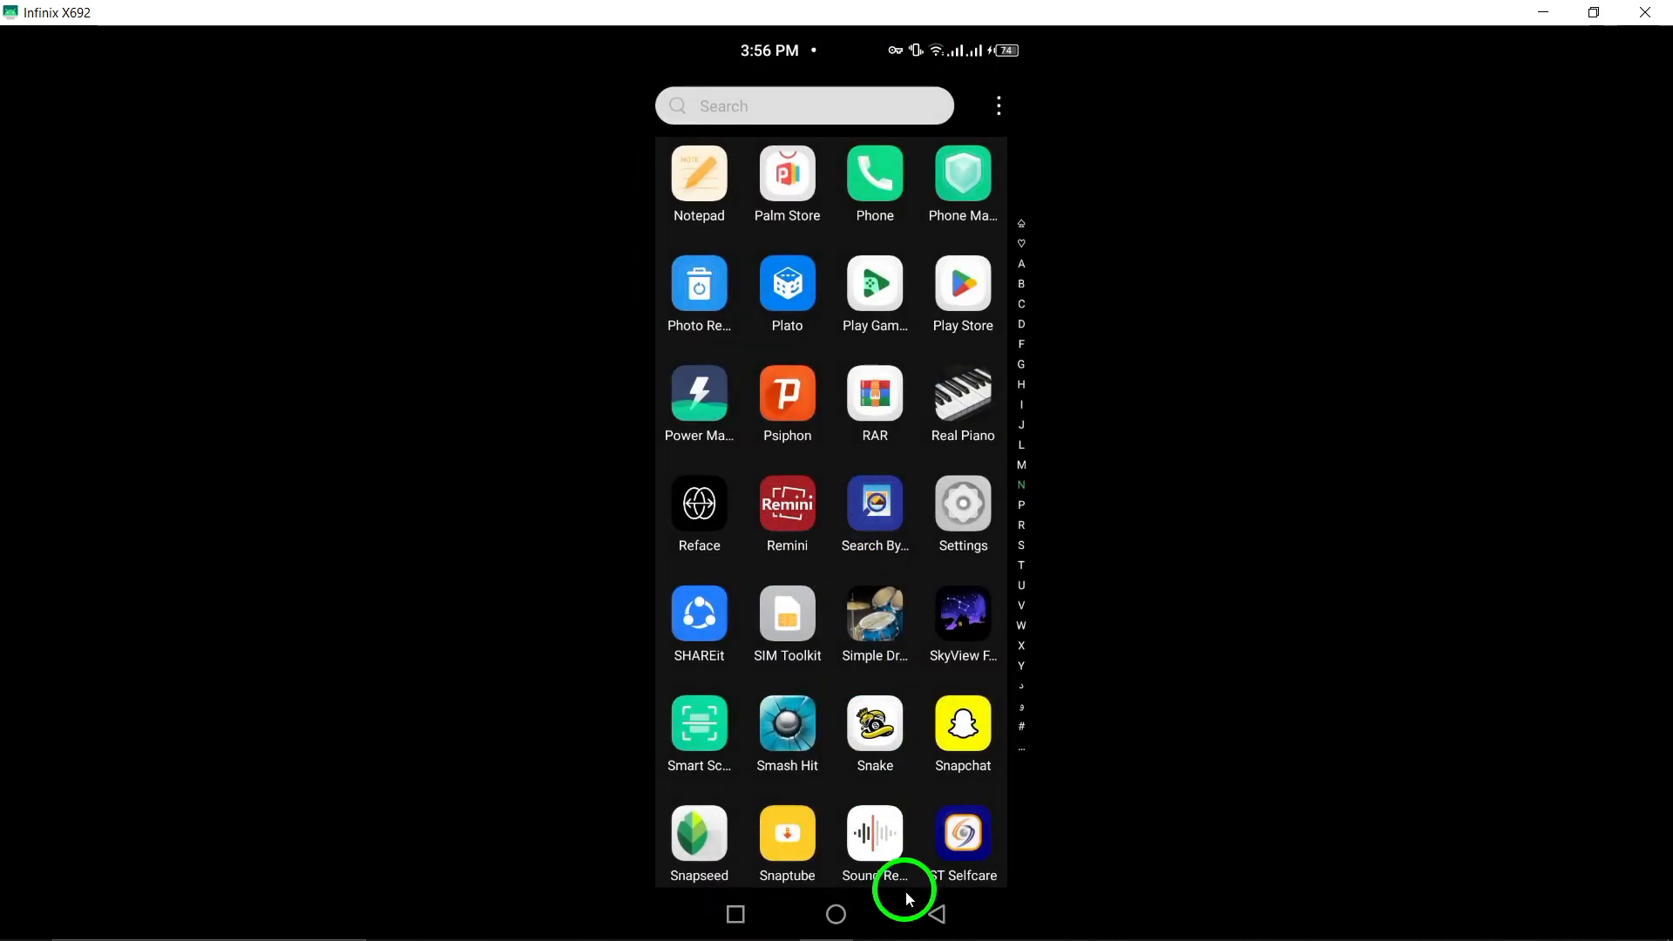
click(835, 914)
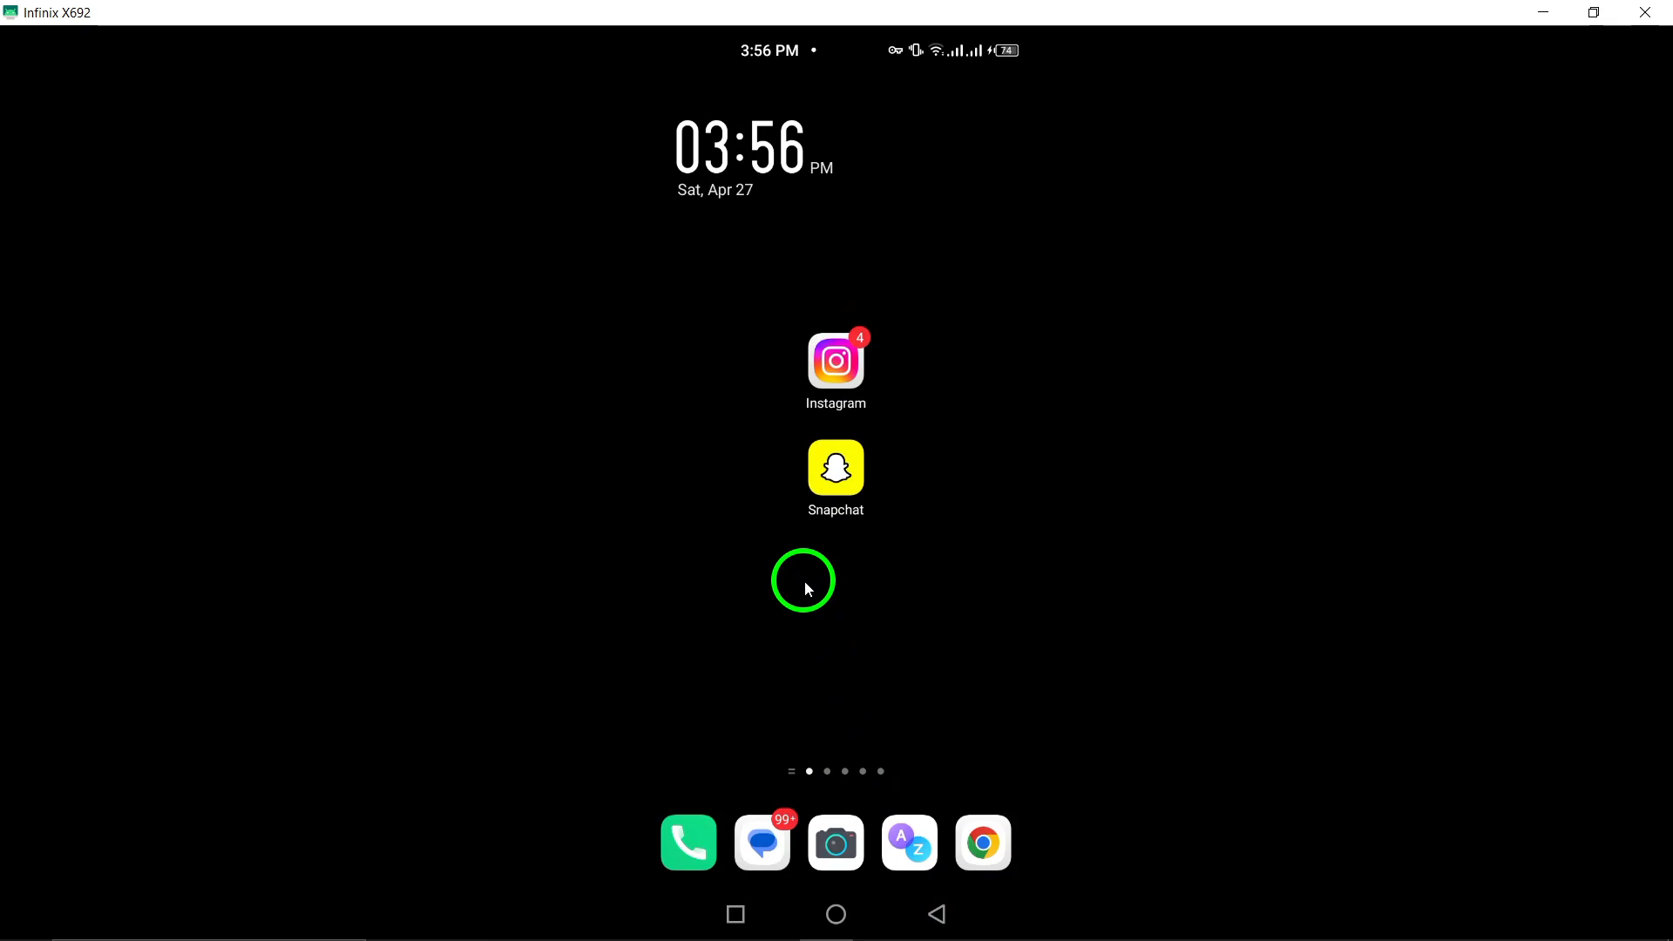